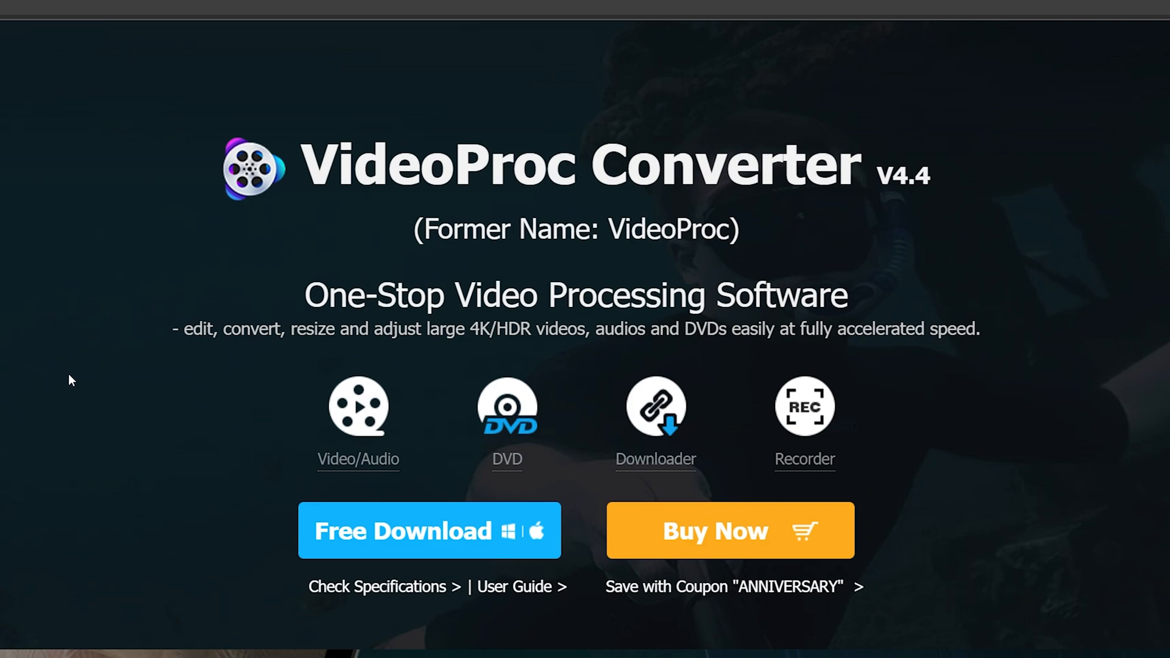
mouse_move(571, 594)
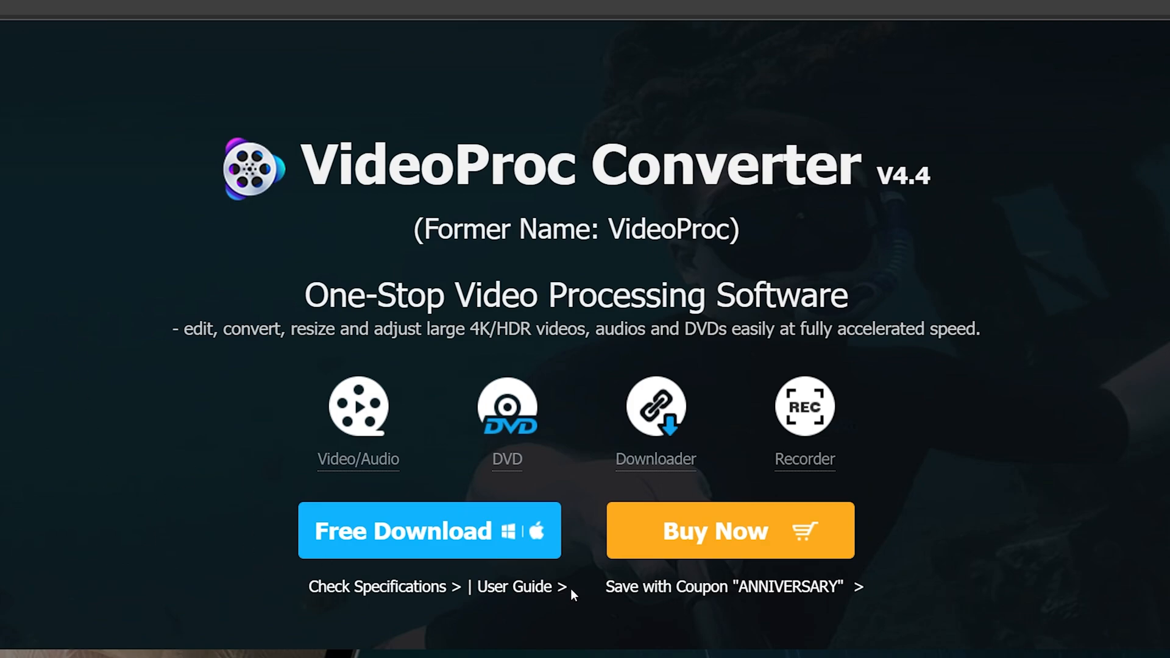
mouse_move(268, 454)
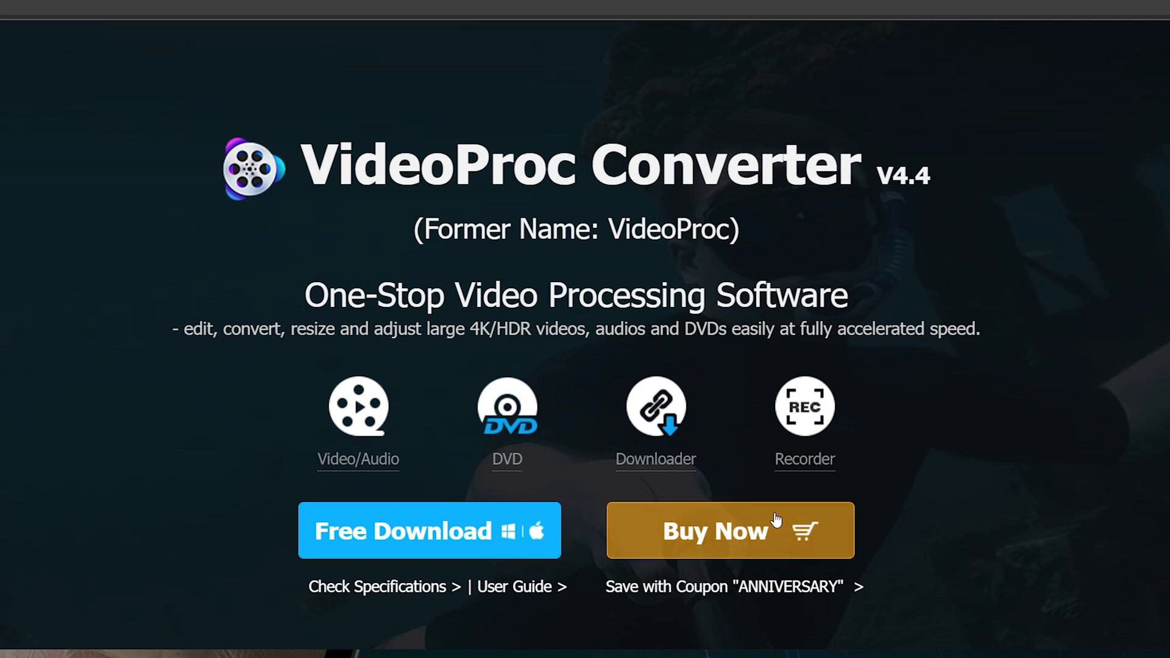
mouse_move(879, 539)
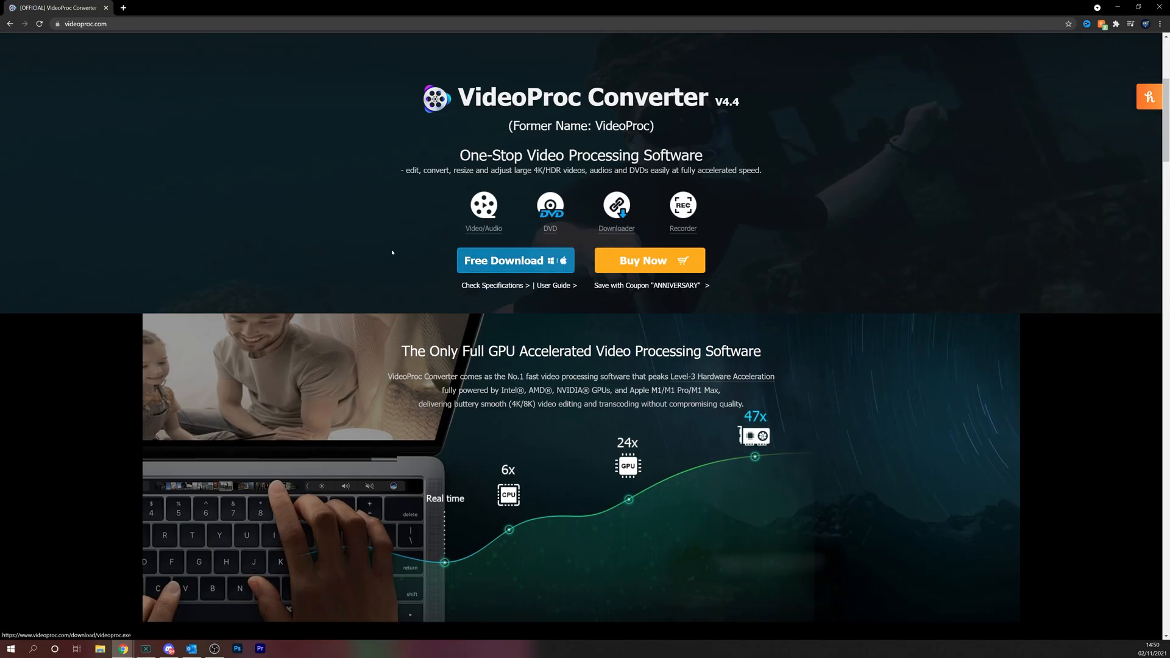
mouse_move(351, 209)
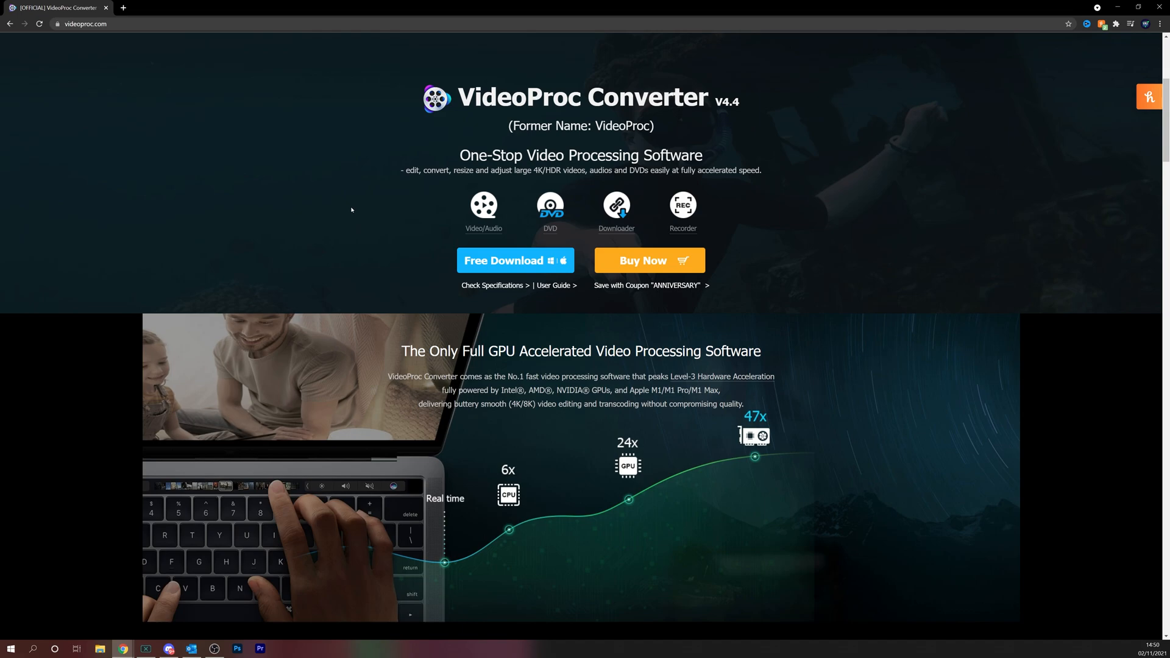
mouse_move(342, 174)
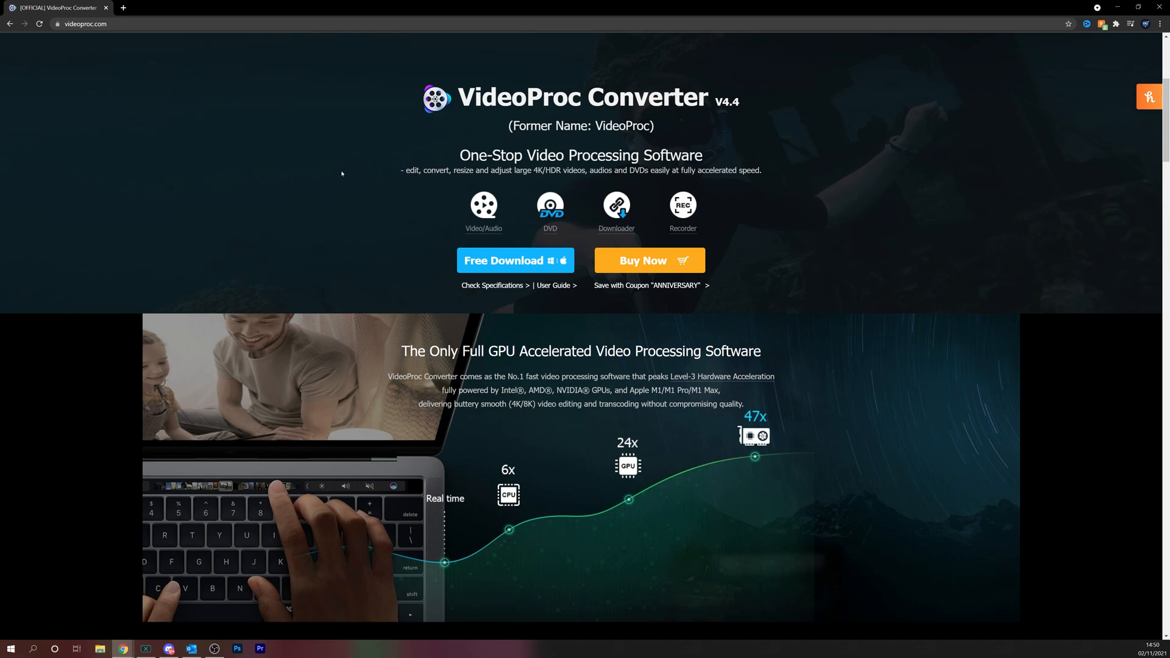
mouse_move(442, 259)
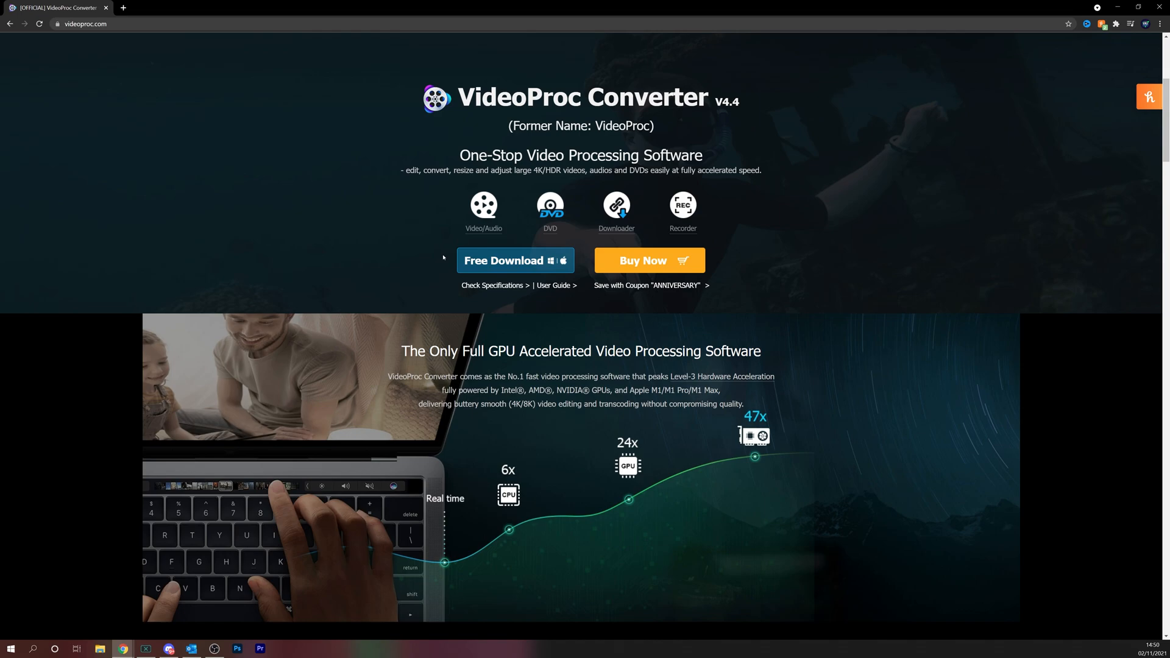
mouse_move(515, 260)
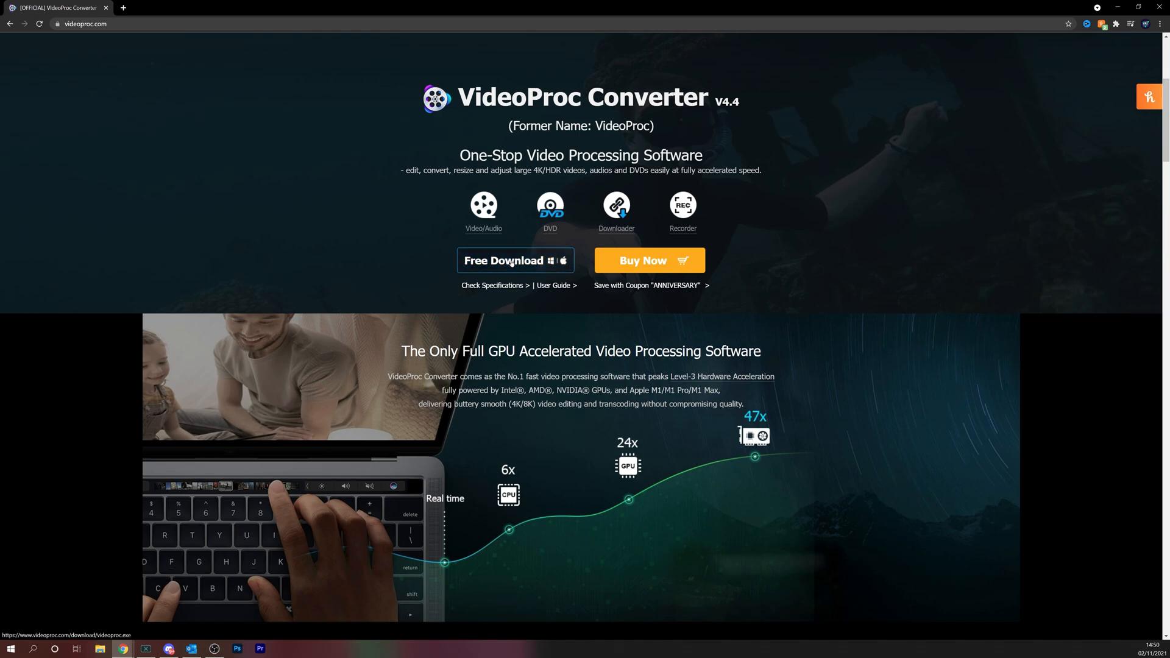
- Download VideoProc Converter and preview its Video, DVD, Downloader and Recorder modules
click(515, 260)
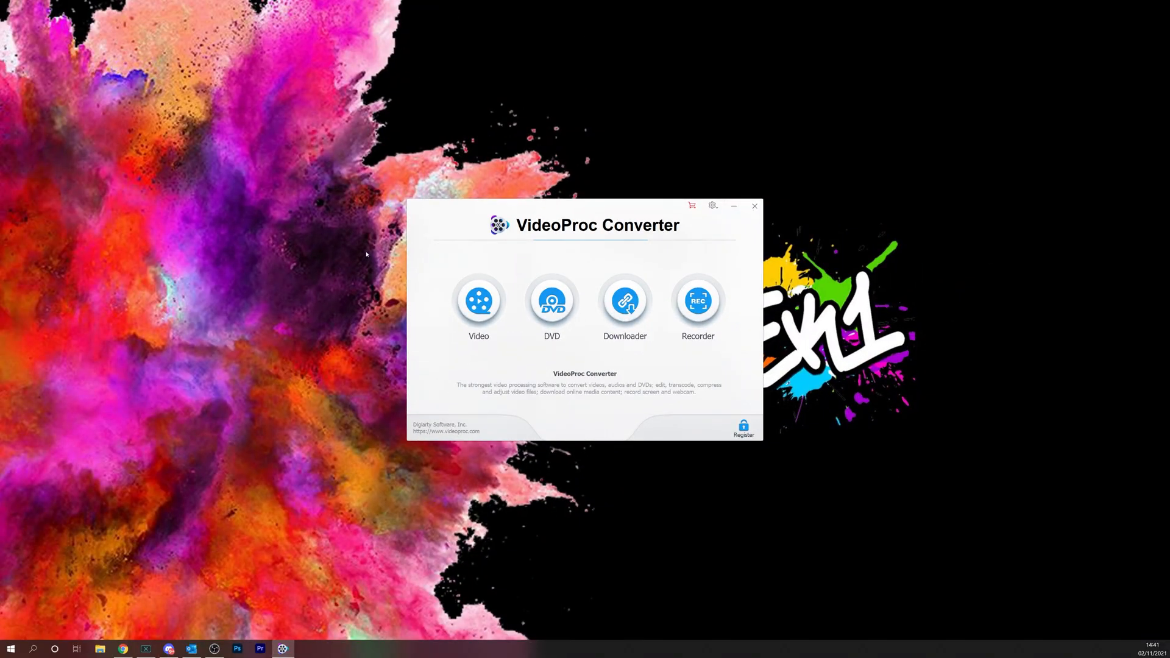
mouse_move(759, 260)
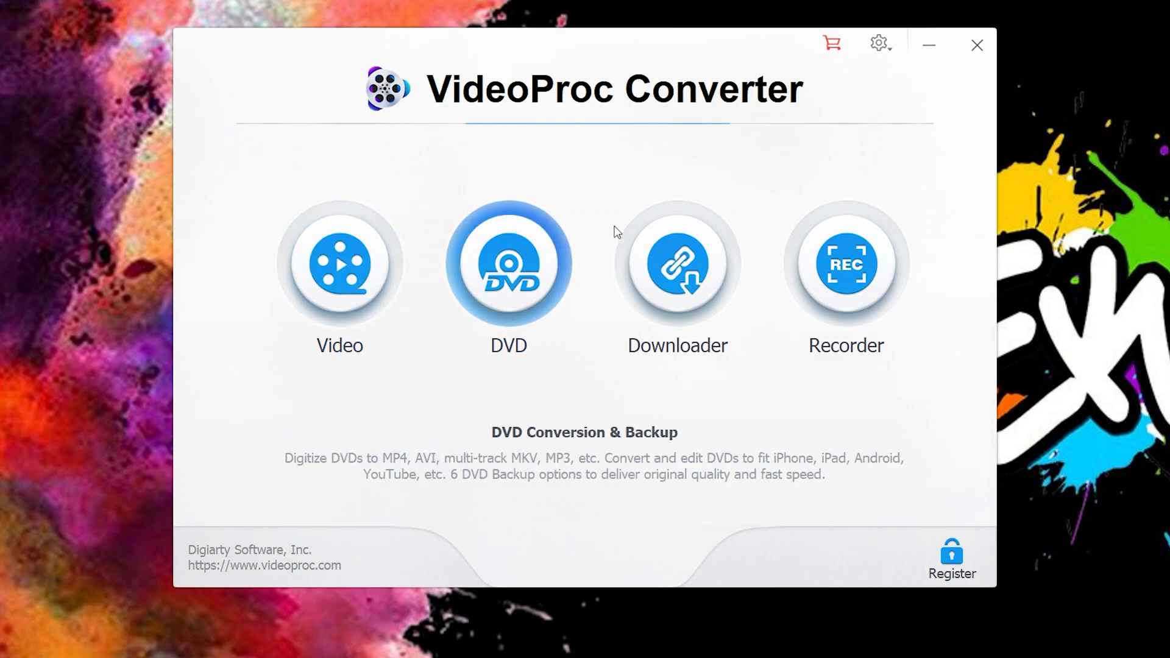
click(339, 263)
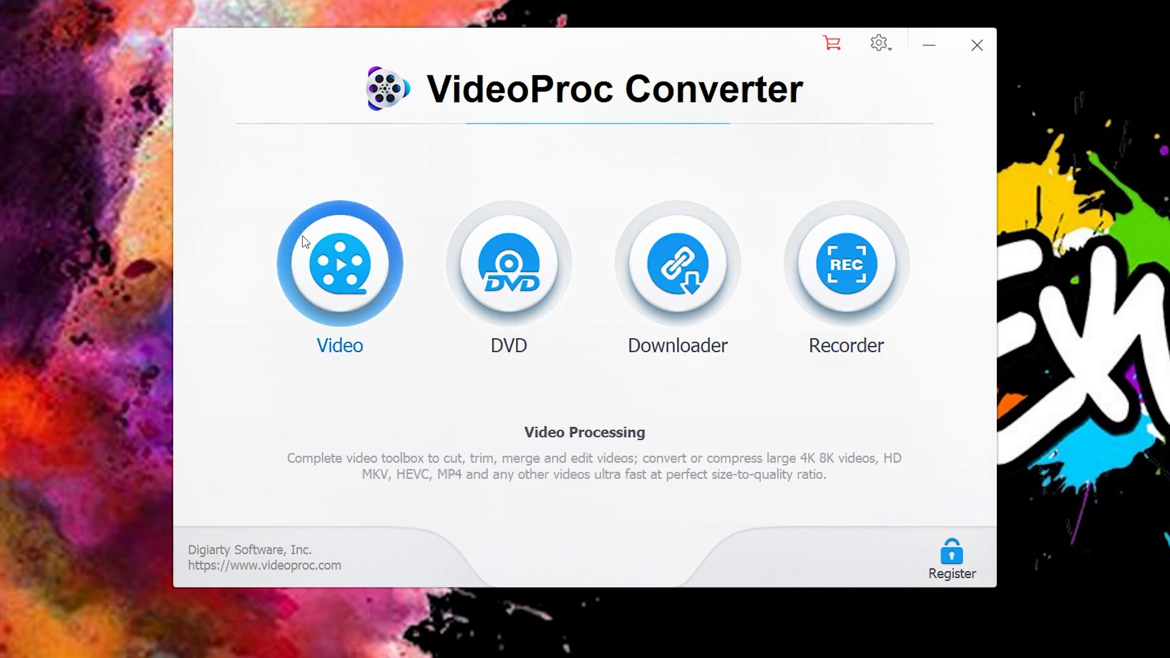
mouse_move(321, 275)
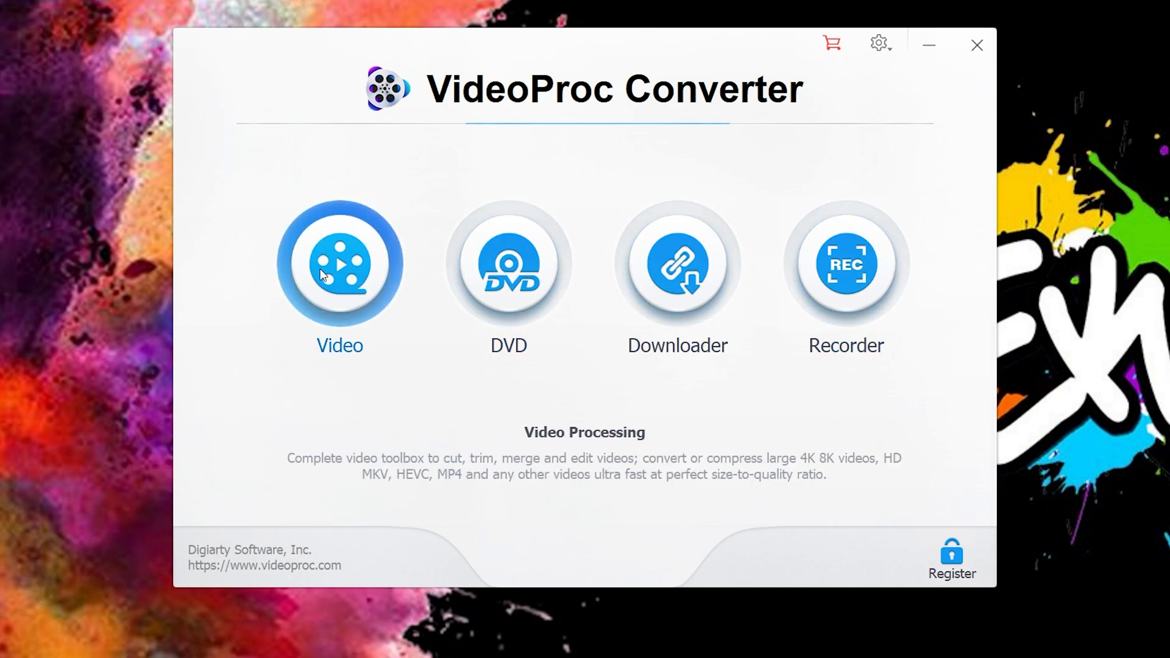
click(676, 265)
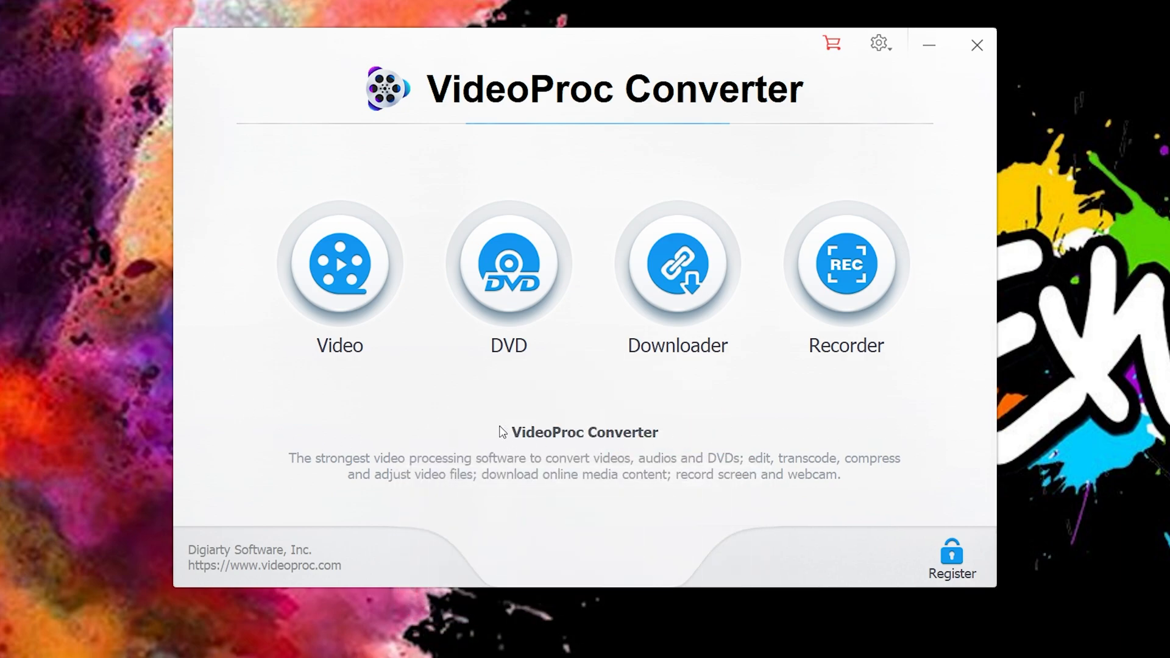
mouse_move(380, 471)
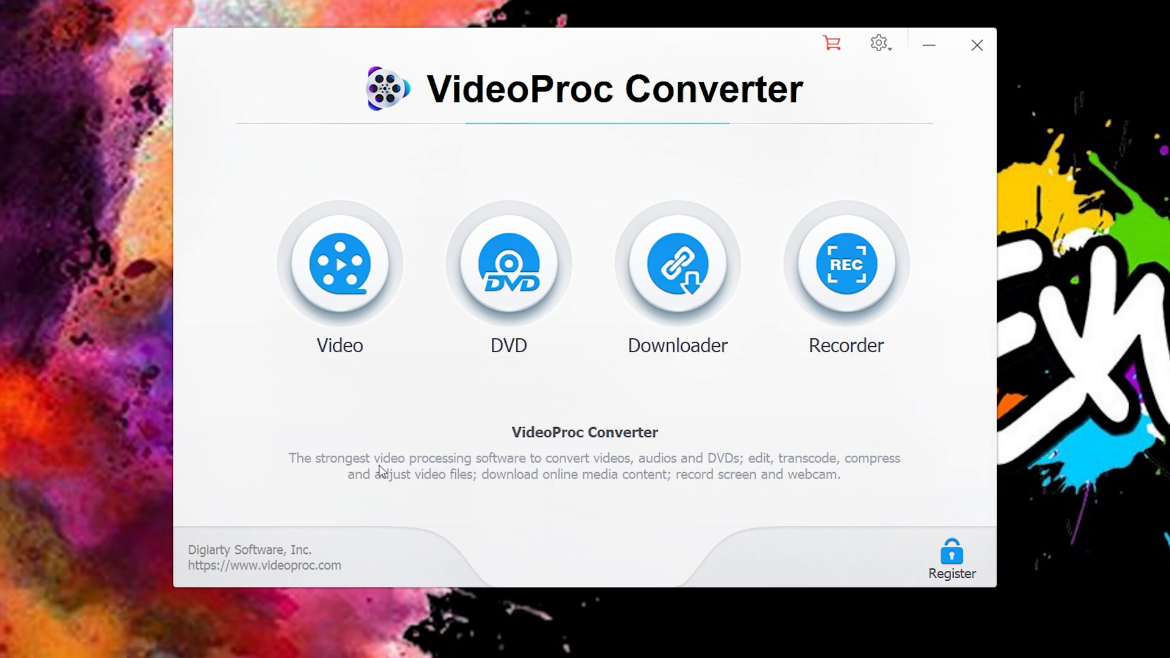
mouse_move(689, 421)
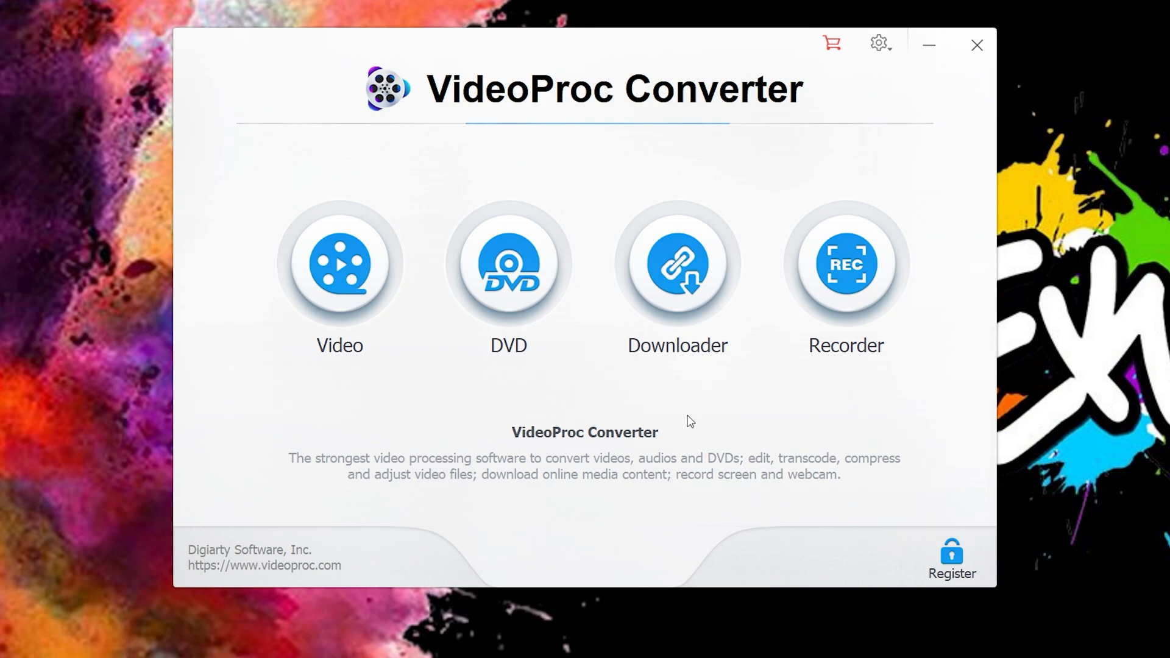
mouse_move(232, 465)
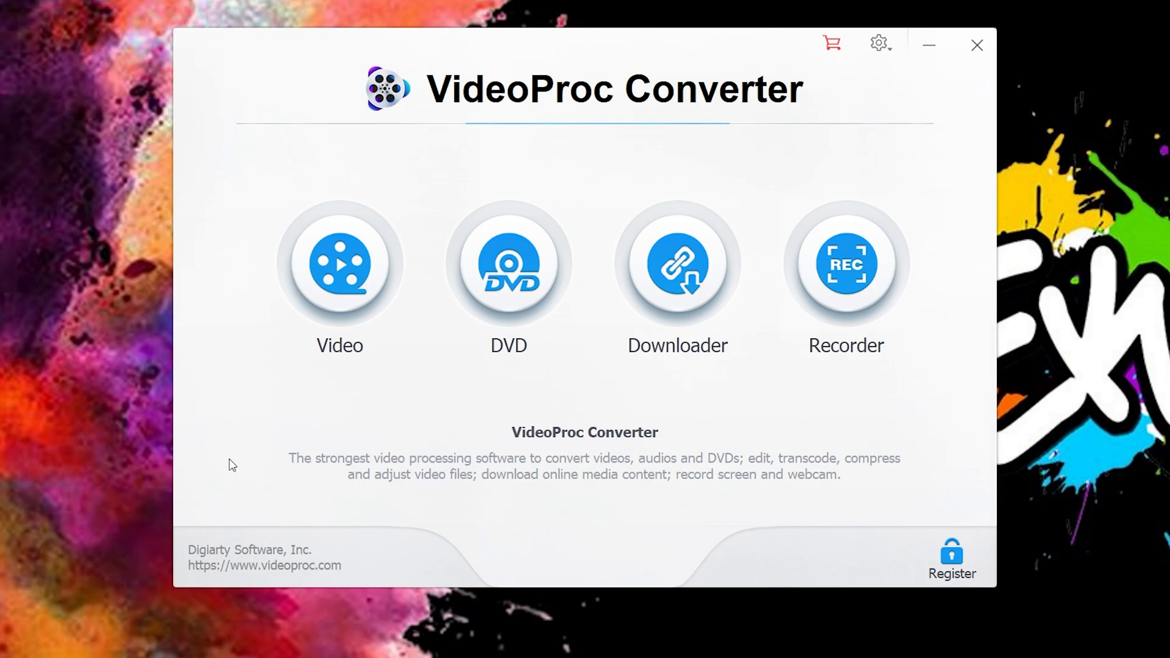
- Open the Video module from the VideoProc launcher
click(339, 265)
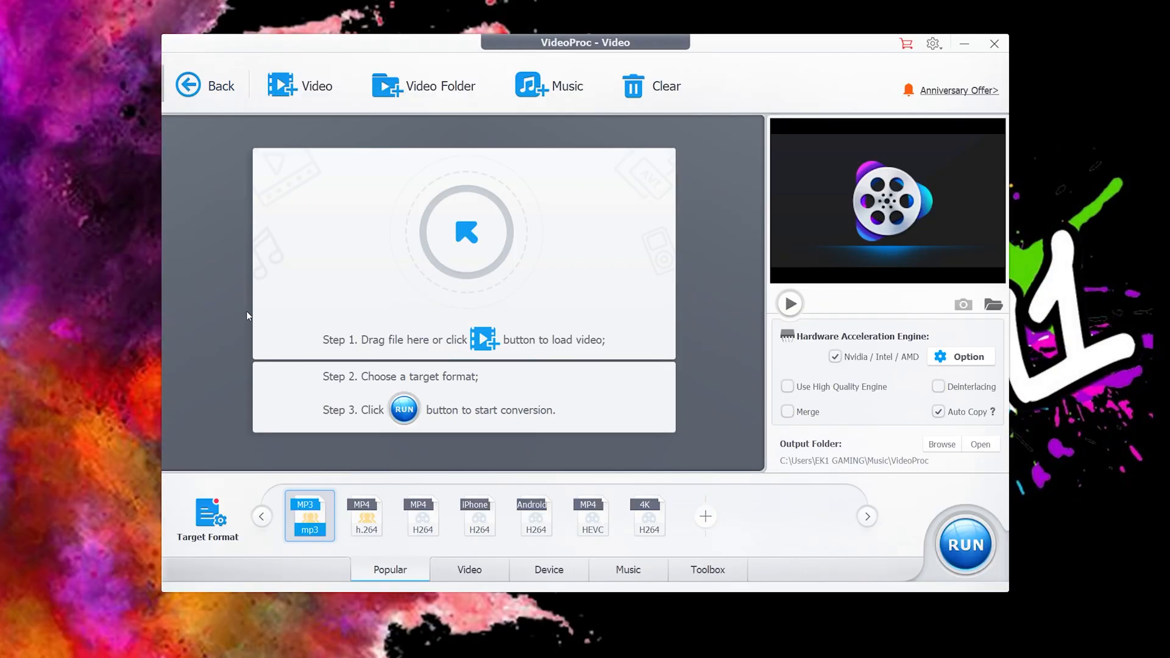
mouse_move(237, 248)
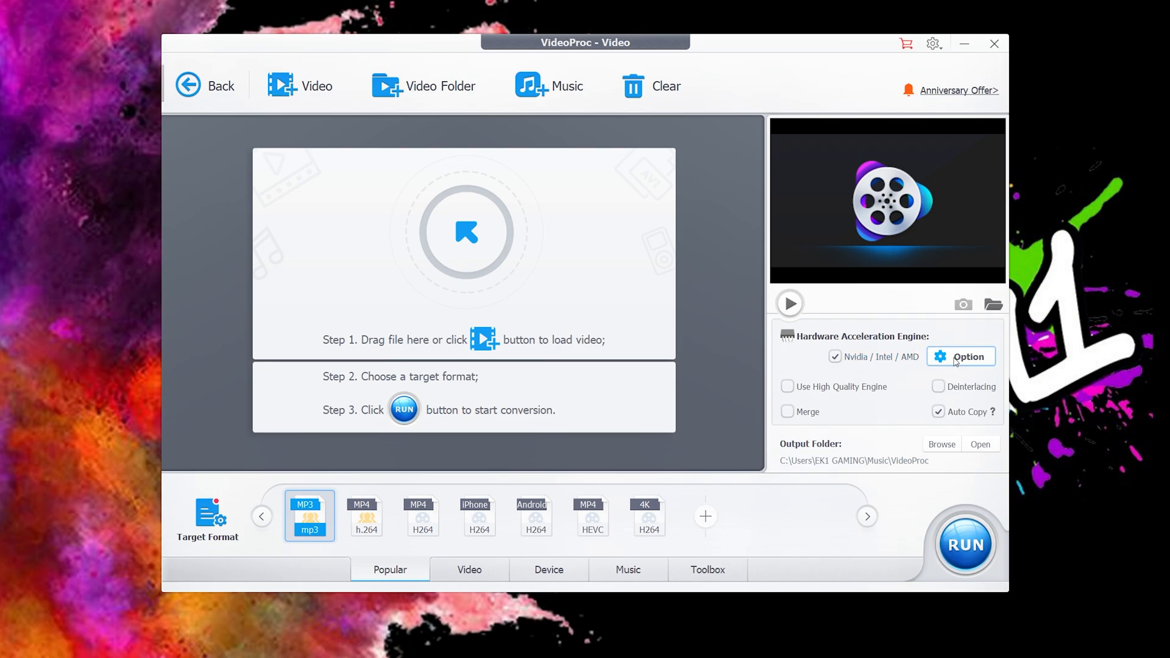
- Show the Hardware Info dialog listing the NVIDIA RTX 3070 with H264/HEVC support
click(960, 356)
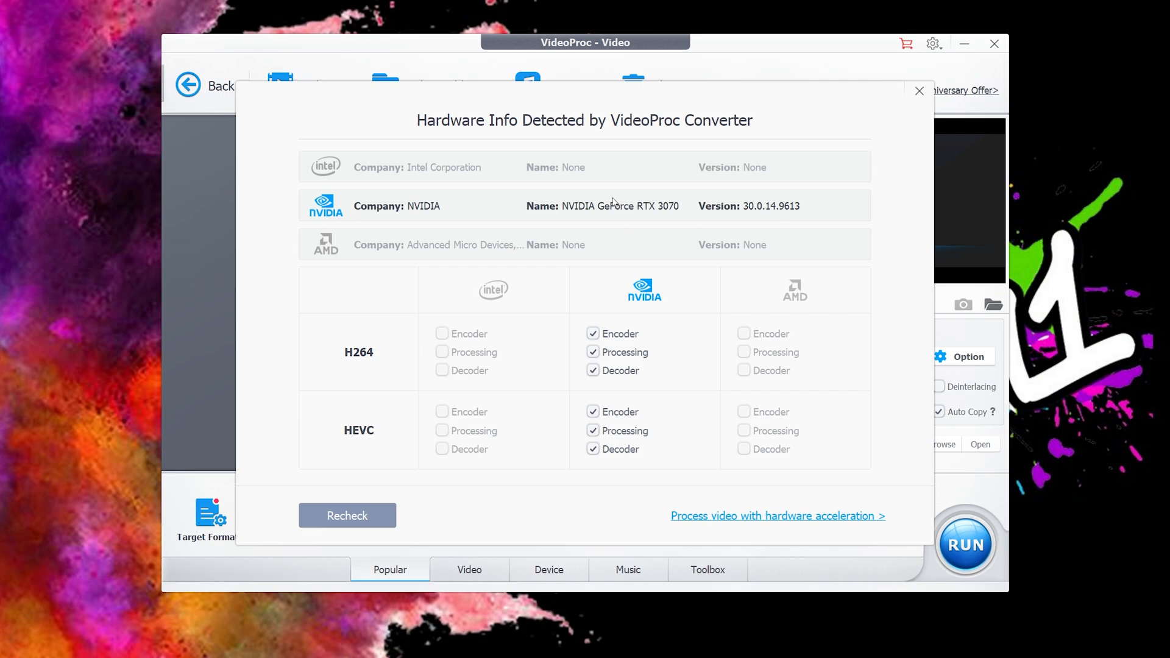
mouse_move(549, 209)
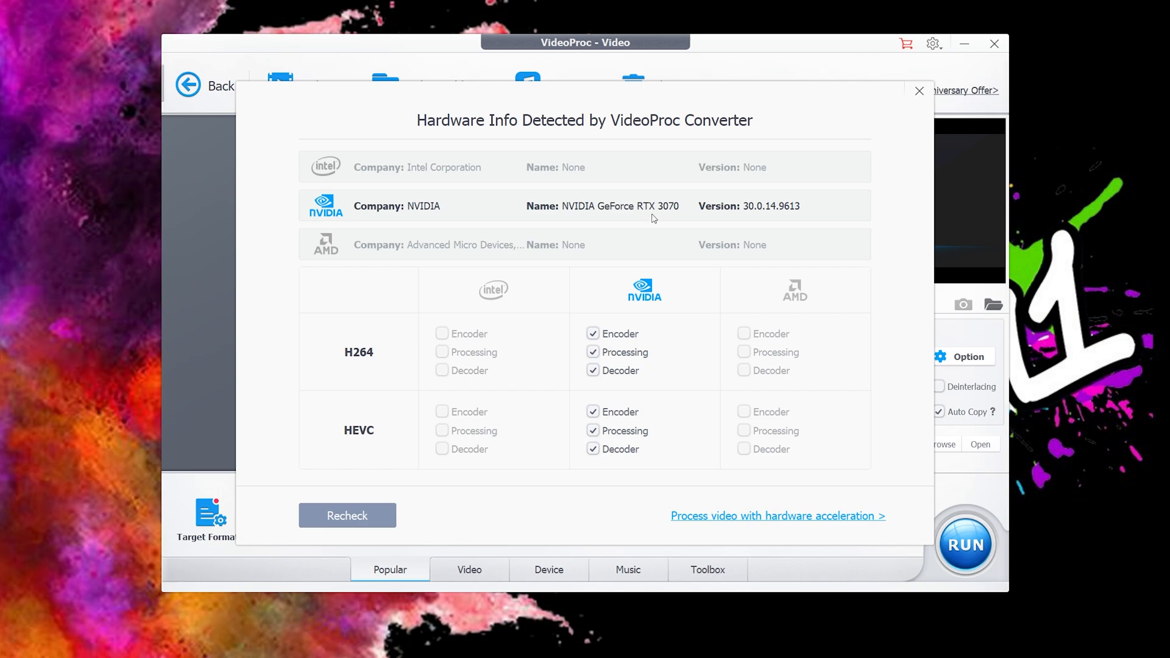
mouse_move(584, 217)
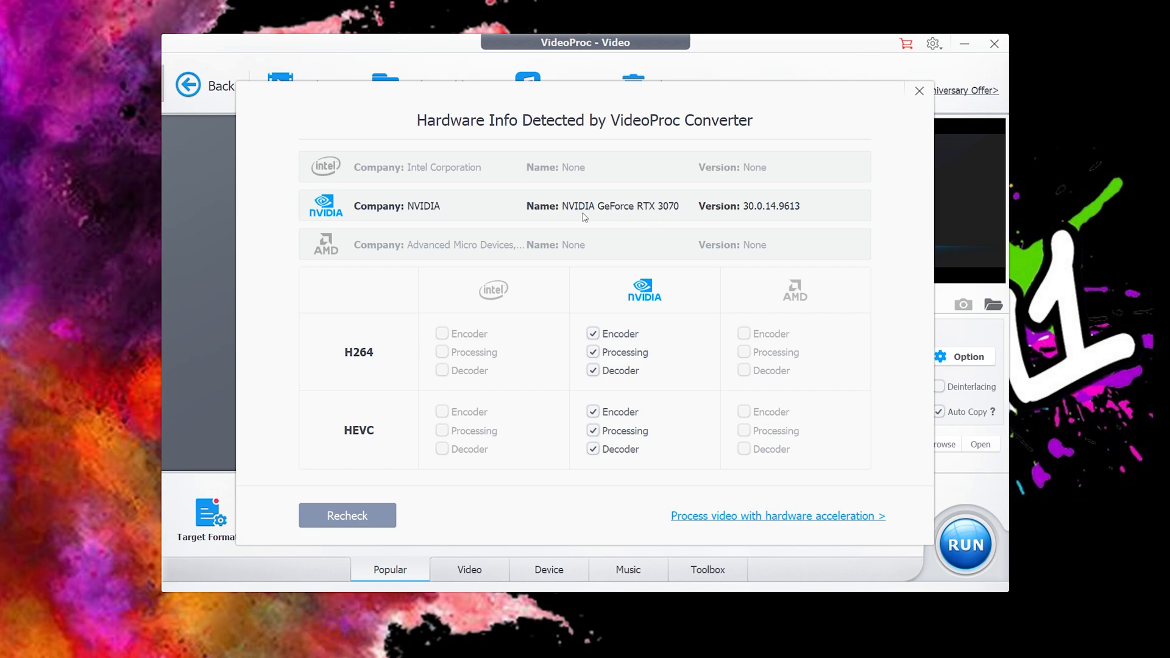
mouse_move(429, 211)
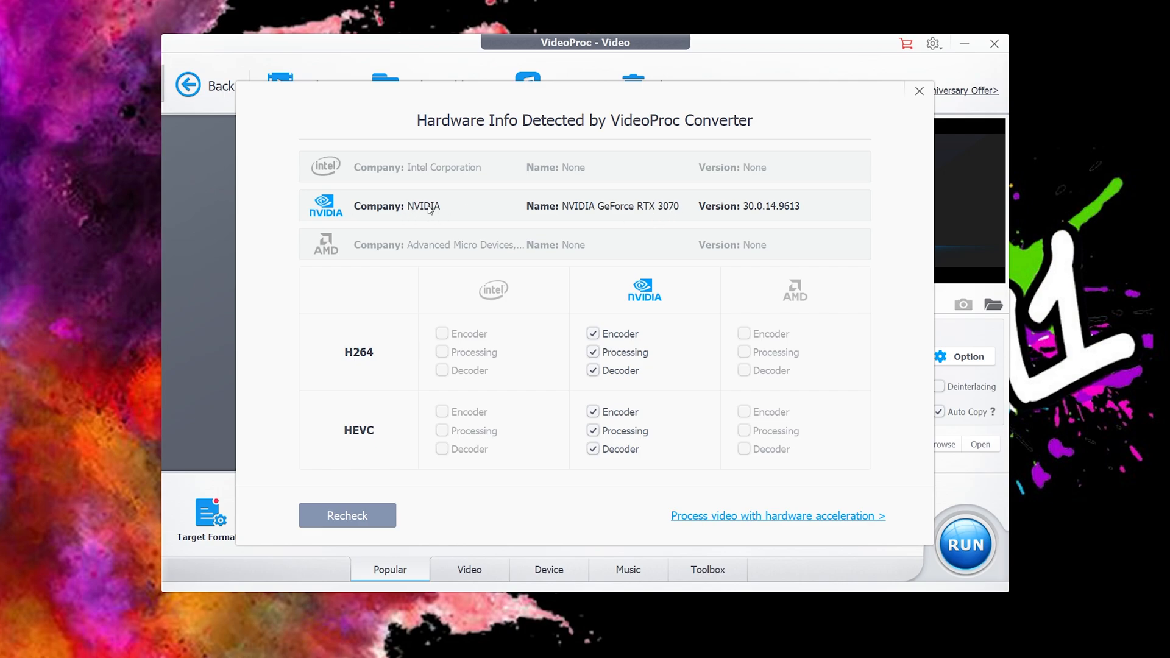
mouse_move(386, 215)
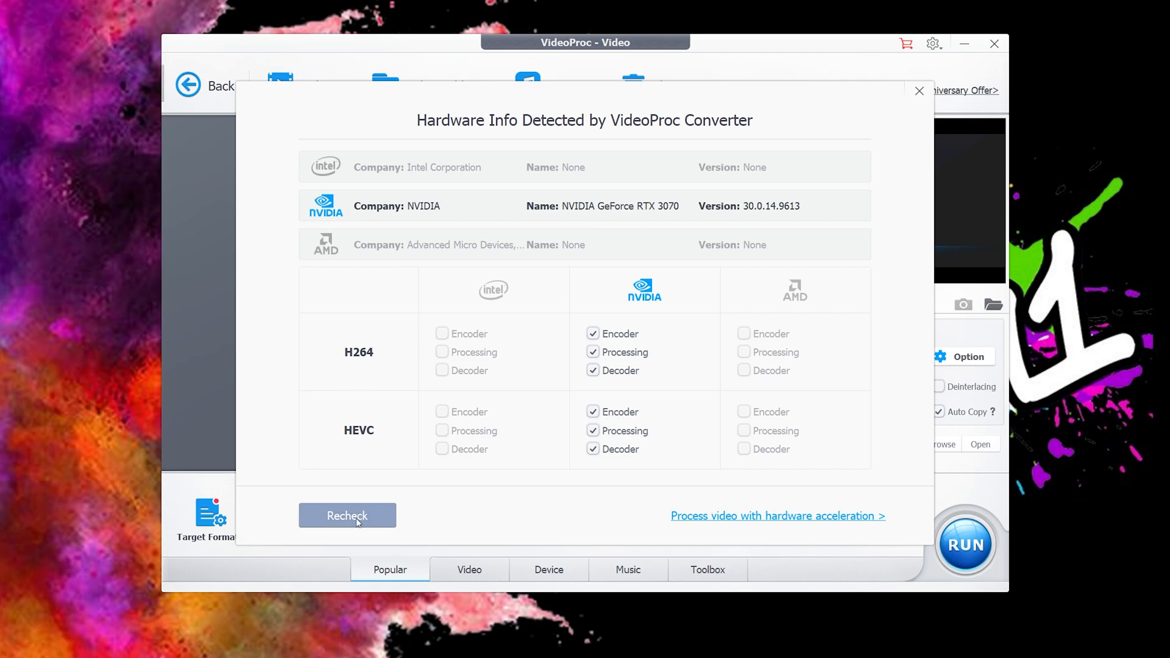
mouse_move(356, 522)
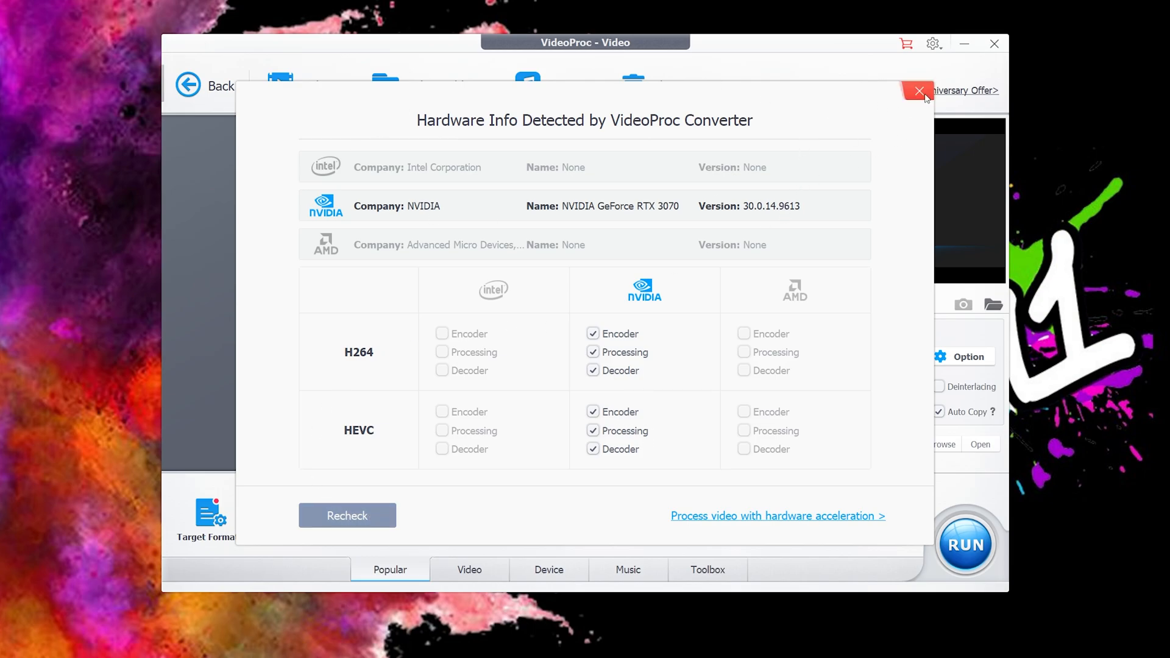
- Close the Hardware Info dialog to return to the empty Video workspace
click(917, 91)
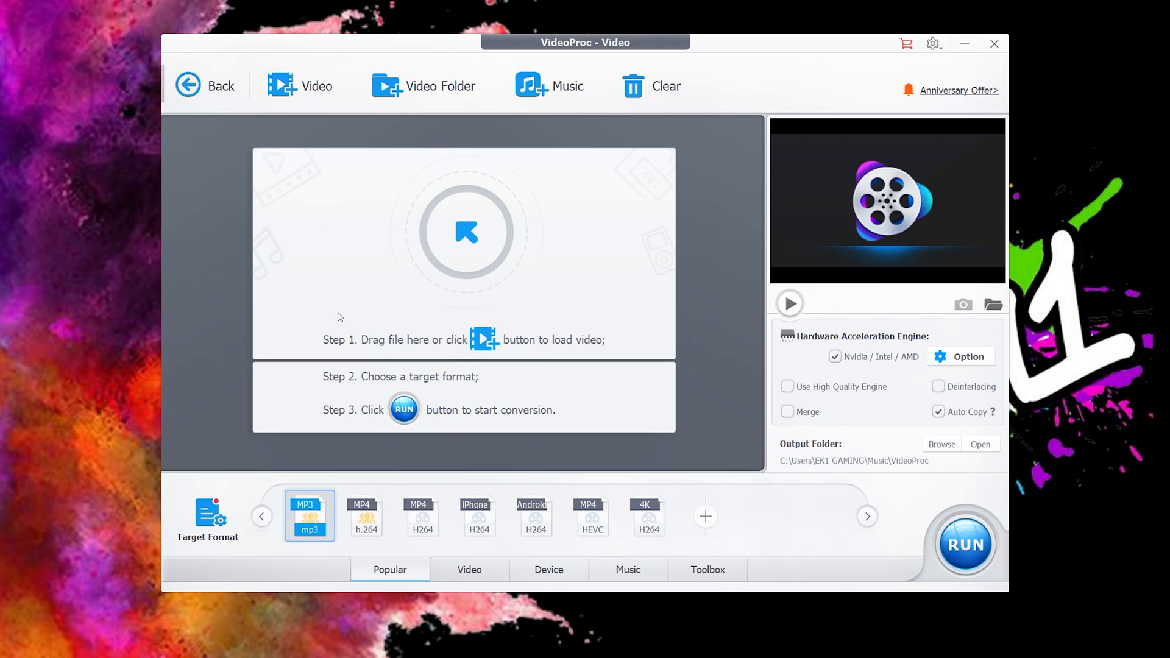
mouse_move(411, 343)
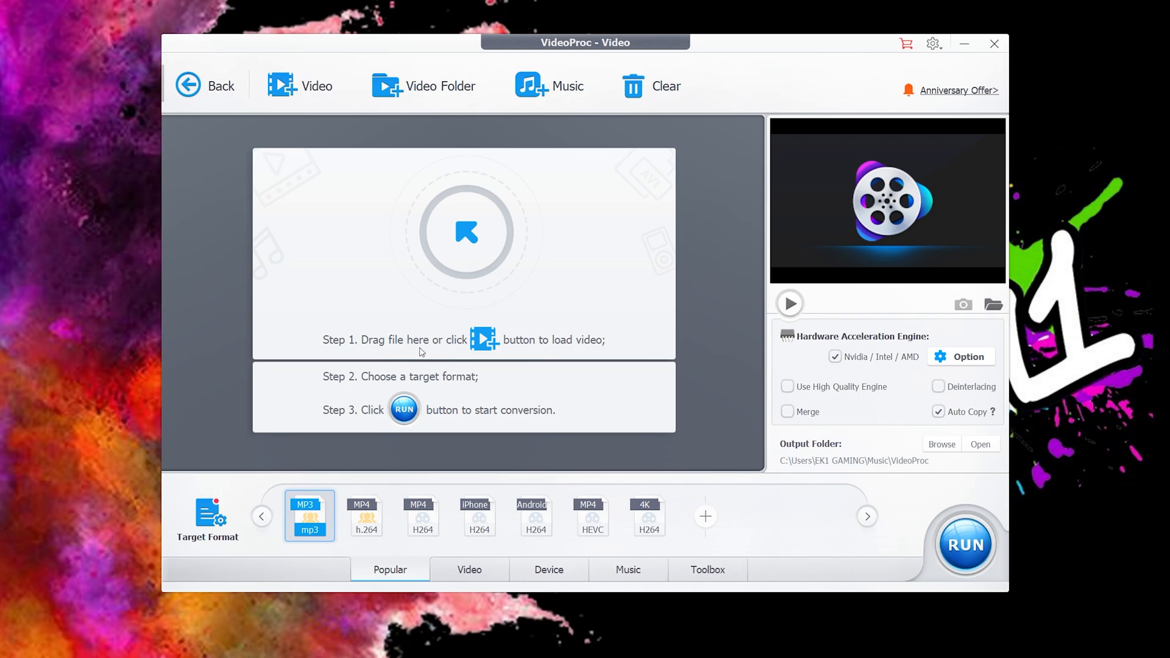
mouse_move(306, 89)
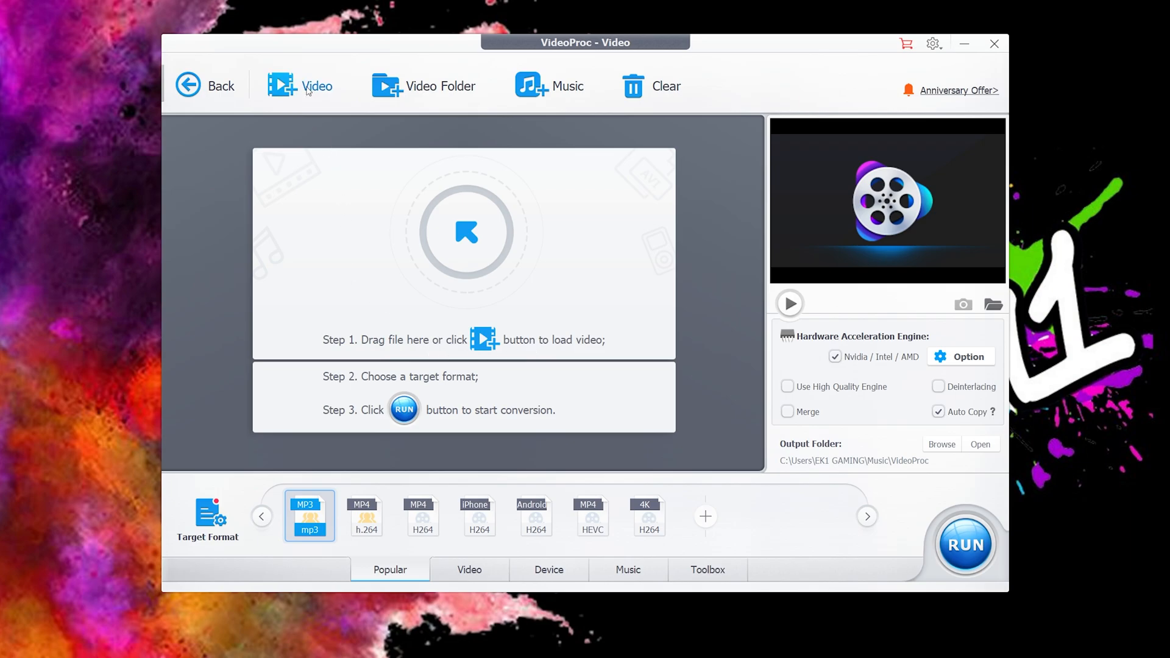
mouse_move(314, 88)
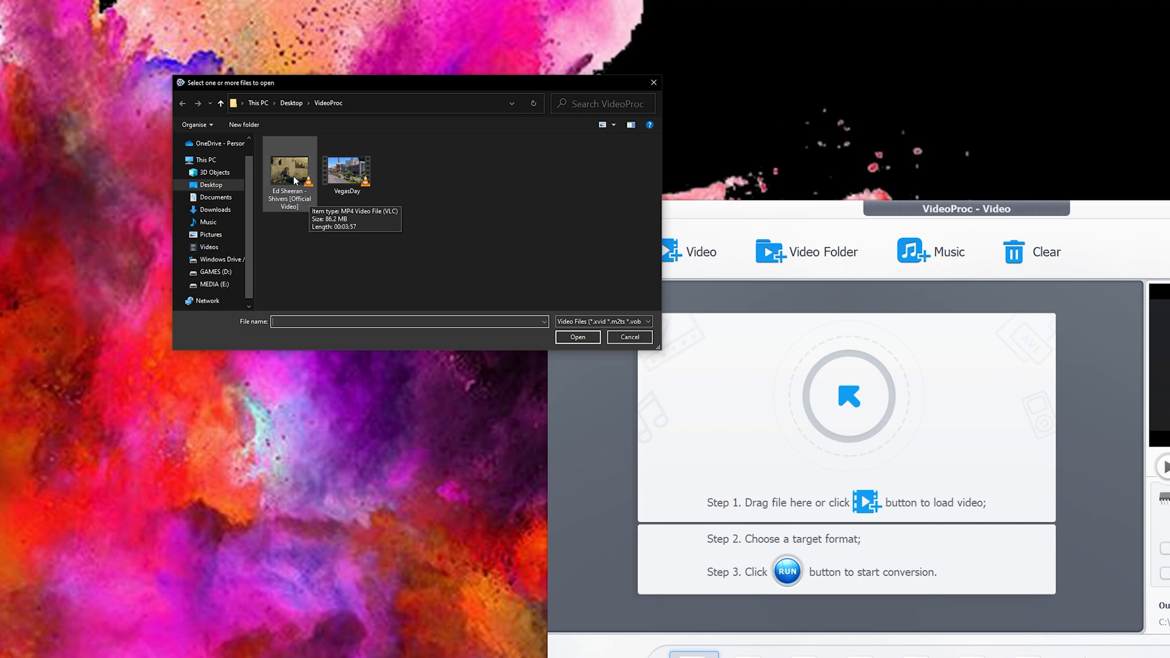
mouse_move(298, 227)
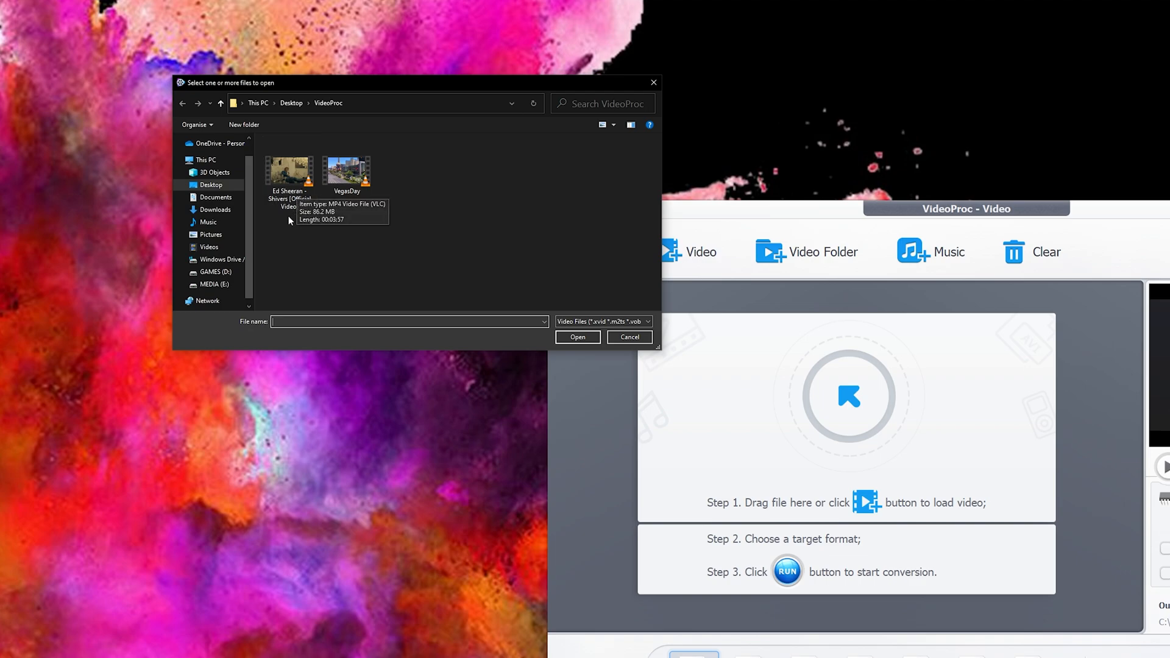
mouse_move(302, 236)
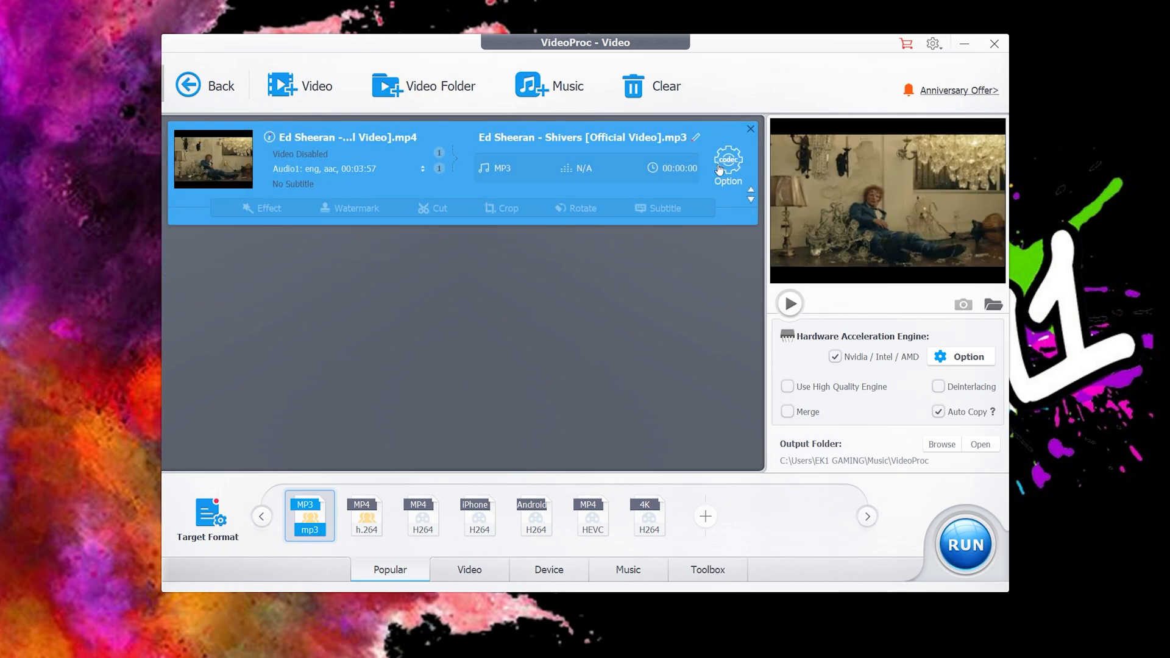
mouse_move(1073, 541)
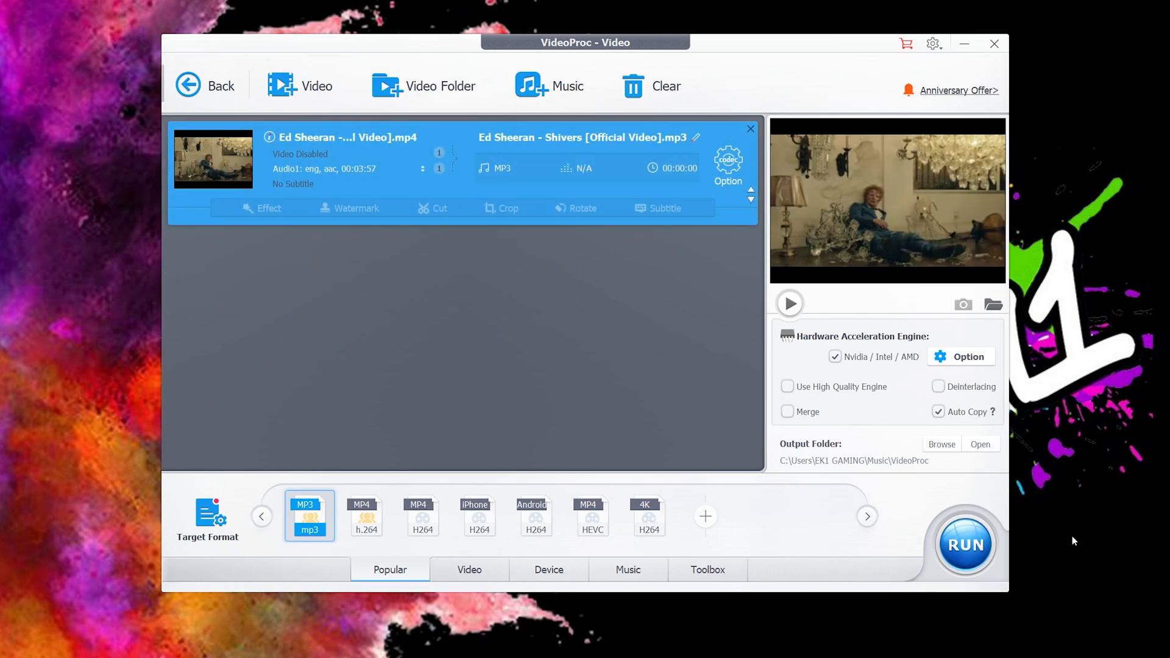
mouse_move(247, 244)
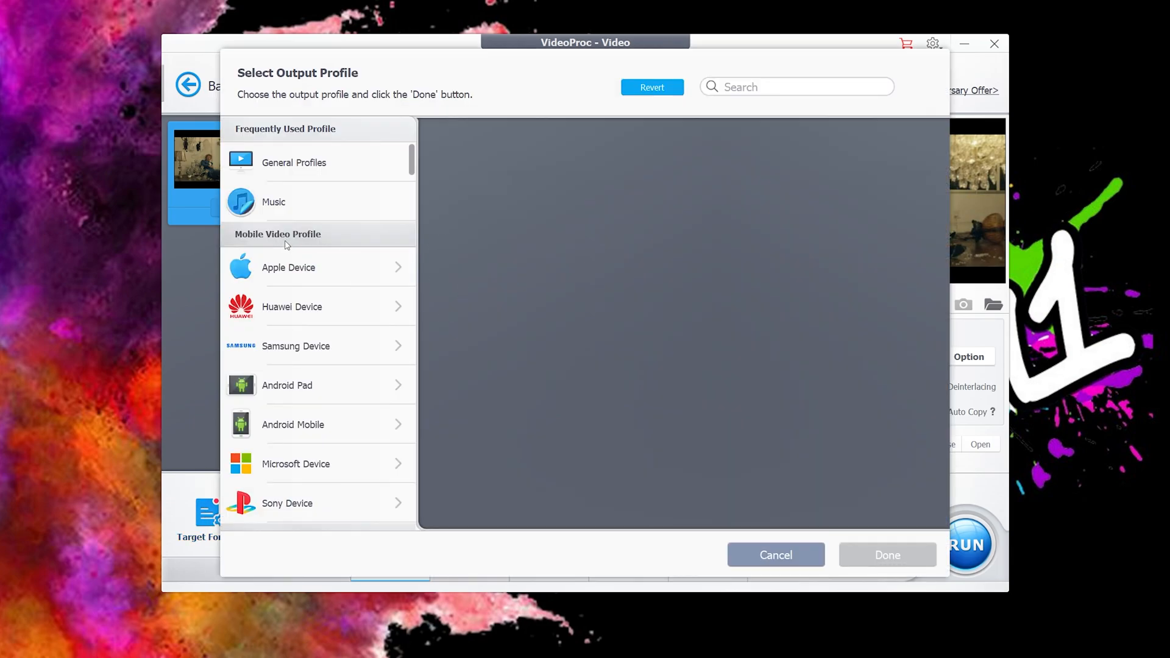
- Browse the Music output profiles, scrolling through WAV, FLAC and AAC
click(274, 202)
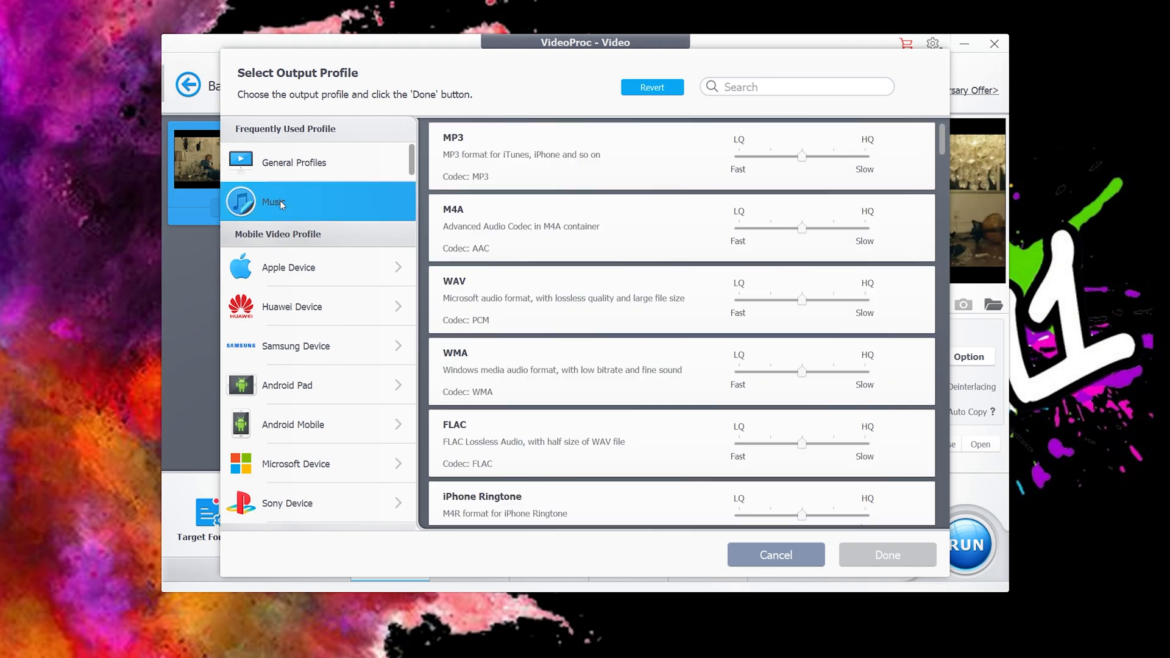
mouse_move(279, 205)
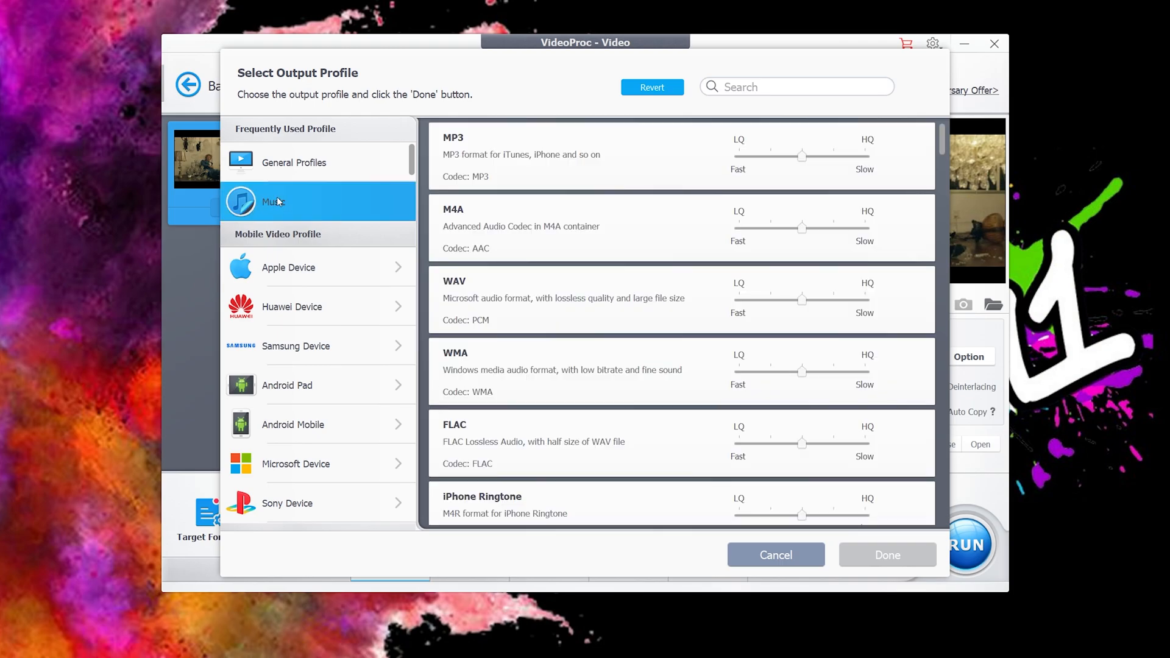
scroll(down, 3)
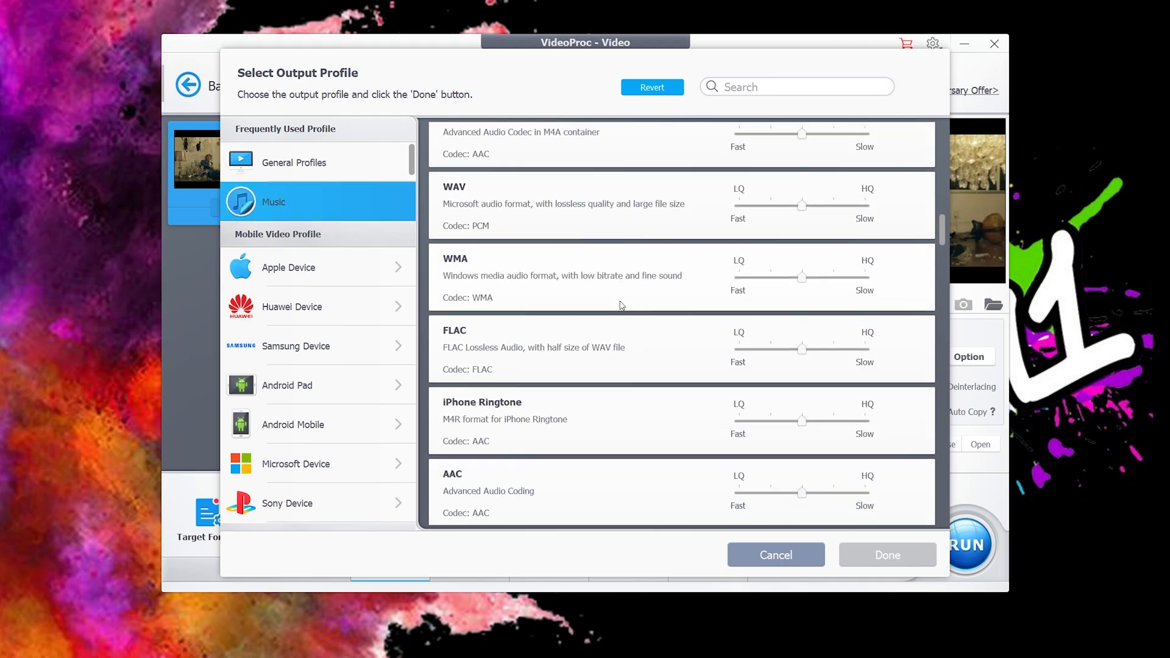
scroll(down, 3)
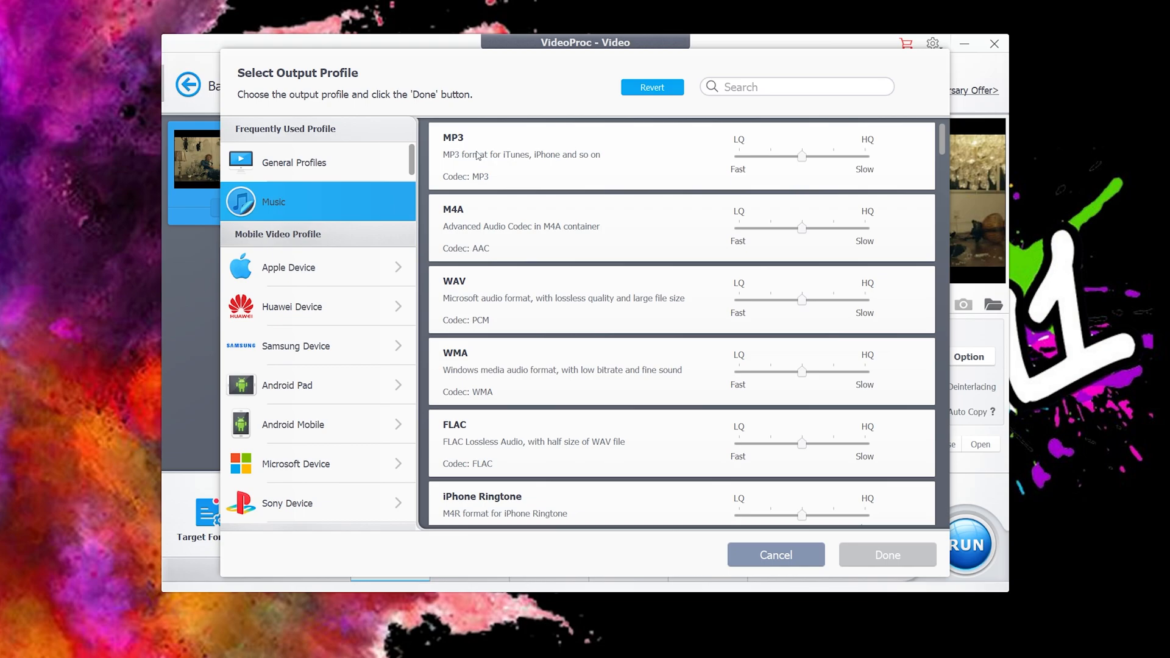
- Select the MP3 profile with quality set to HQ and confirm it
click(544, 156)
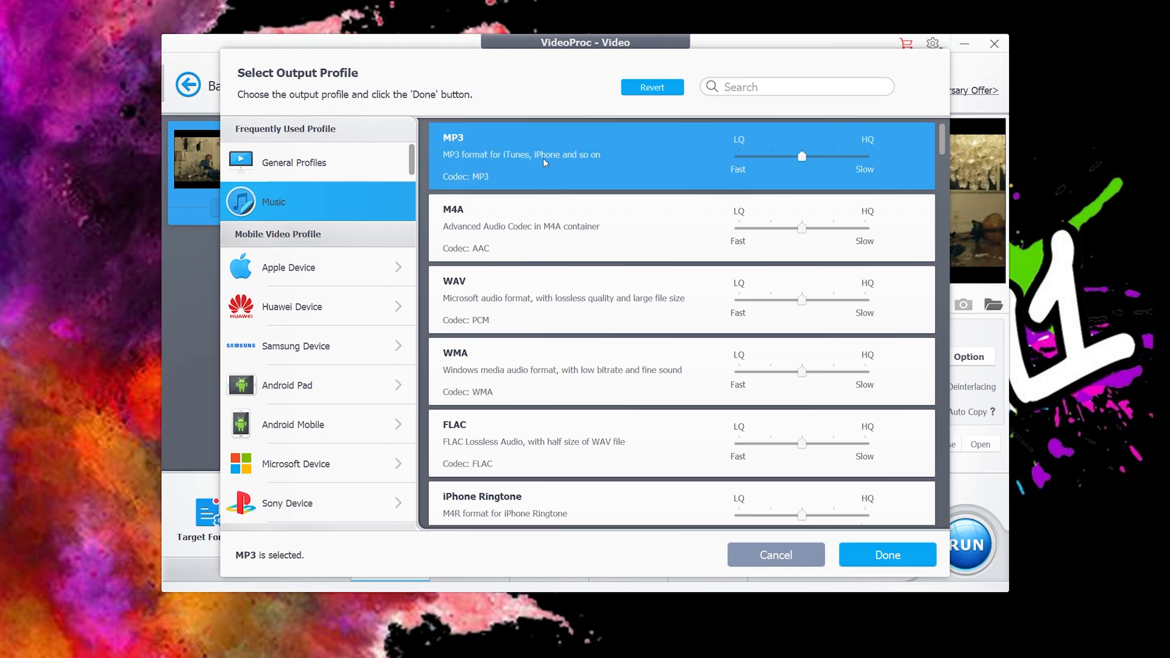
mouse_move(545, 155)
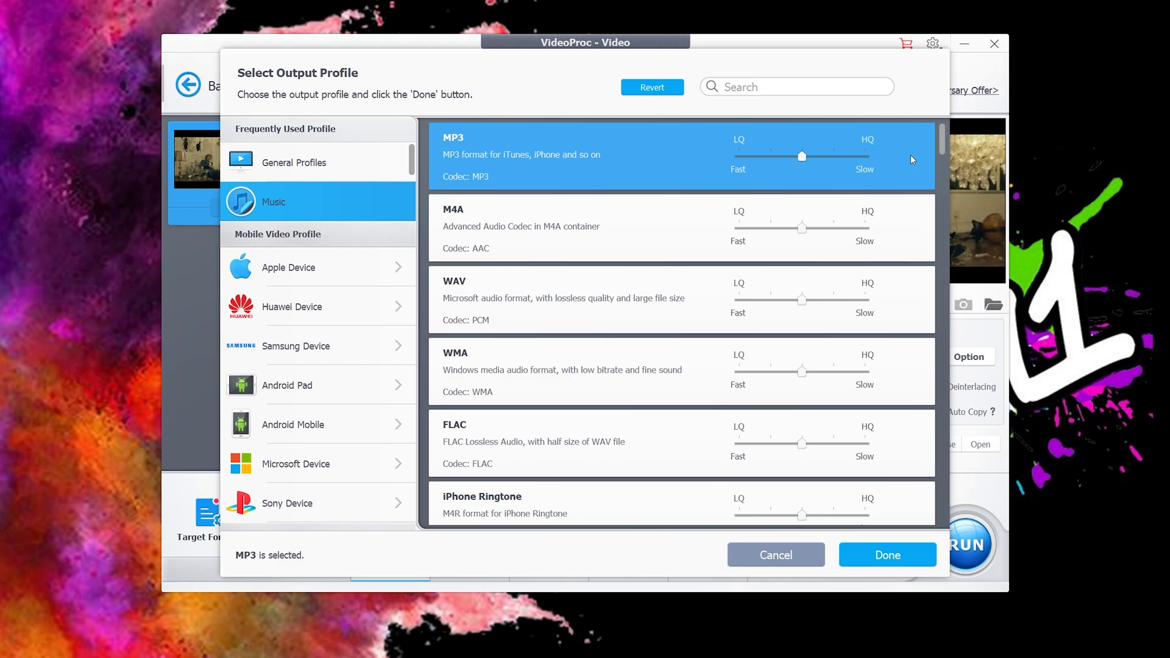
mouse_move(804, 159)
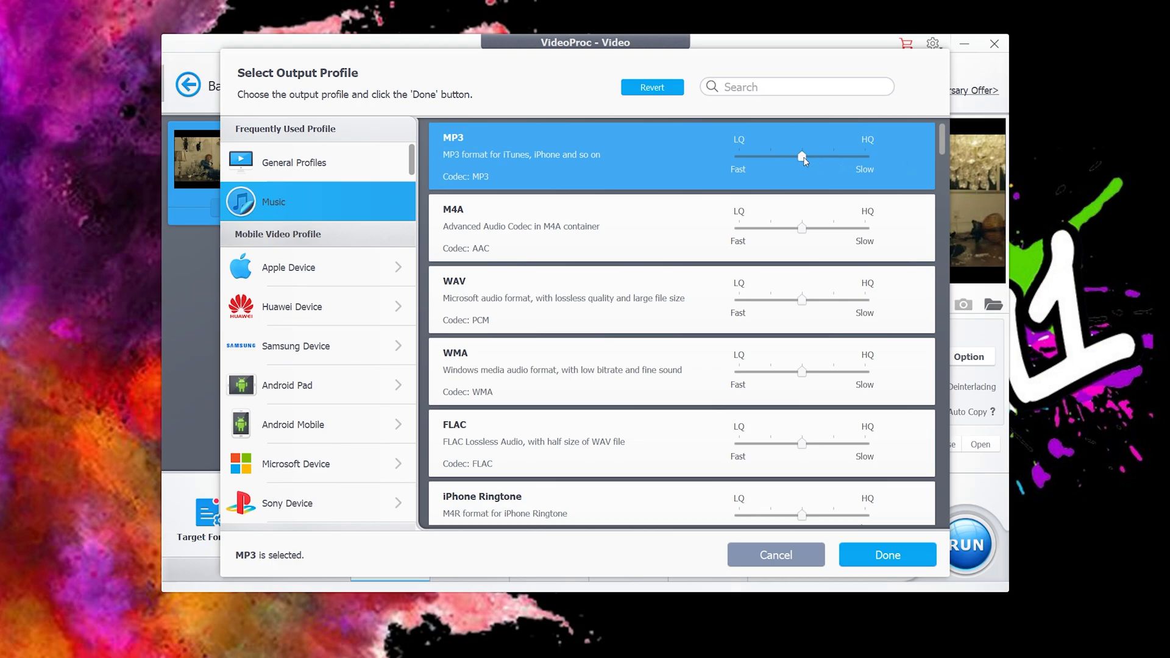
drag(804, 157, 863, 157)
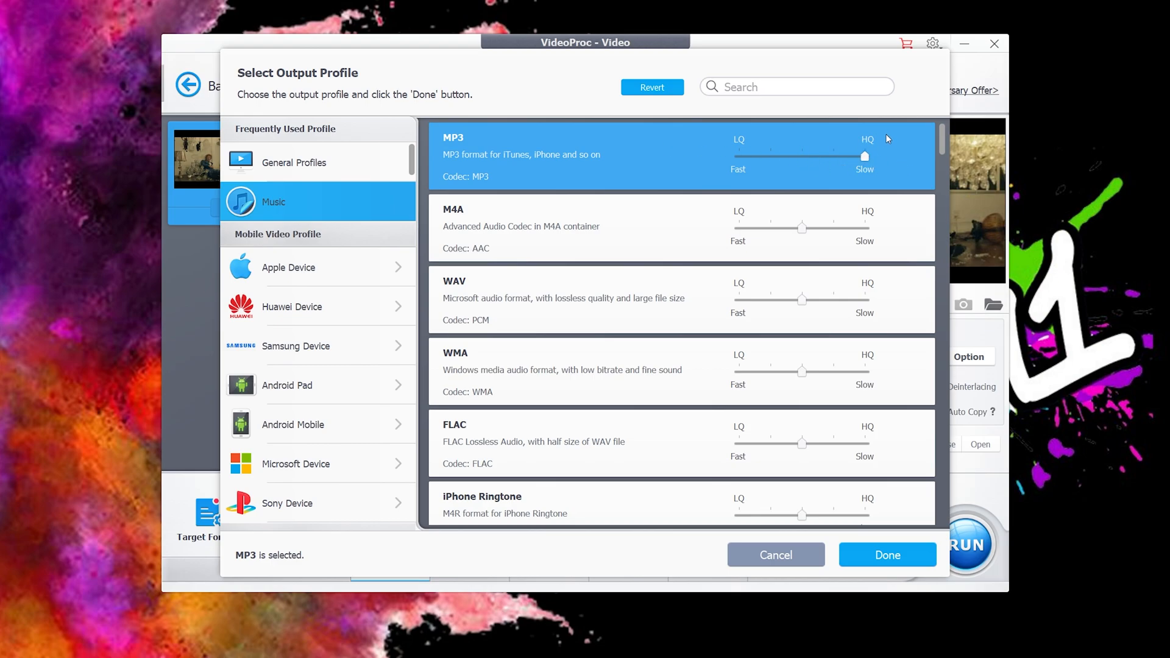
mouse_move(762, 148)
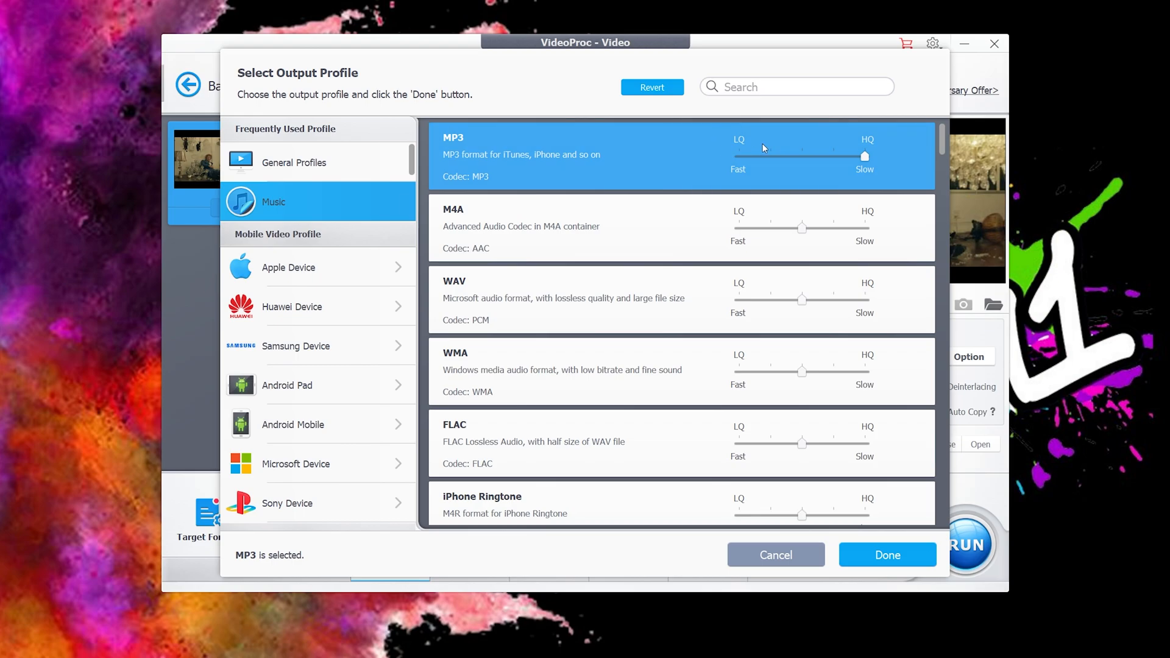
mouse_move(837, 129)
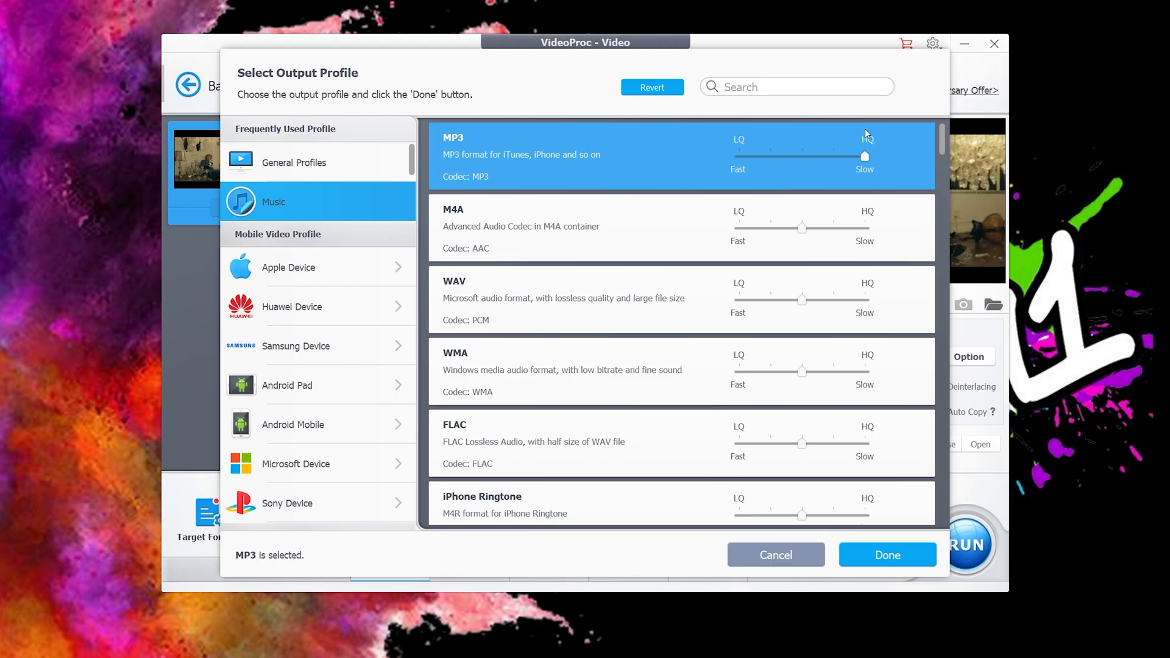
mouse_move(736, 161)
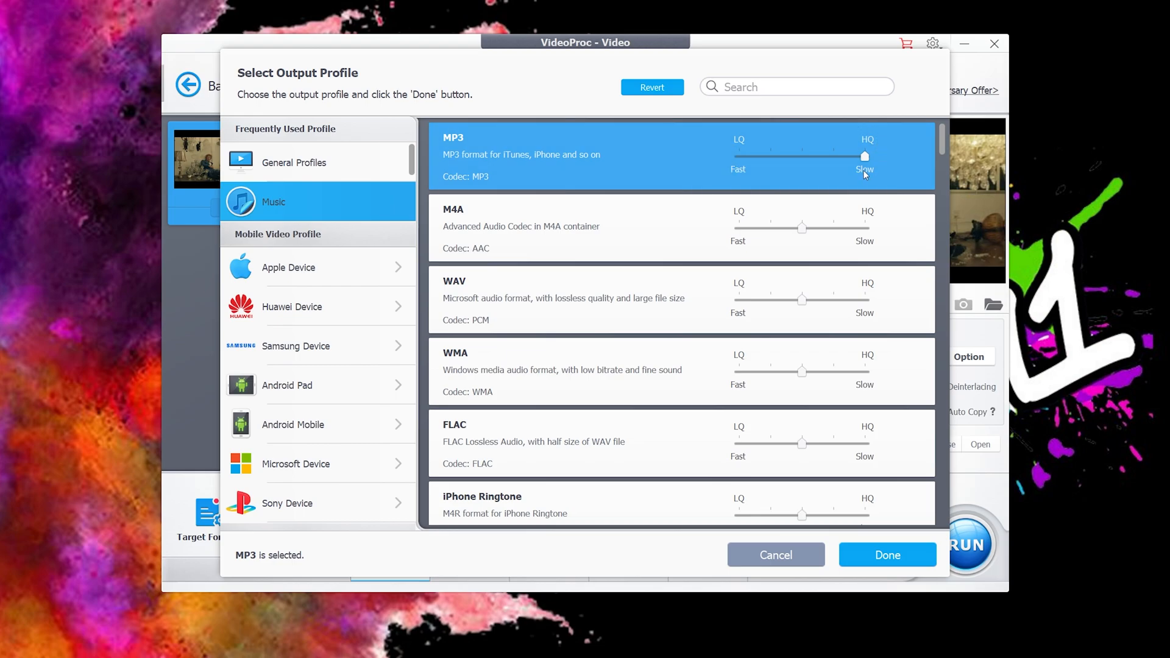
mouse_move(883, 145)
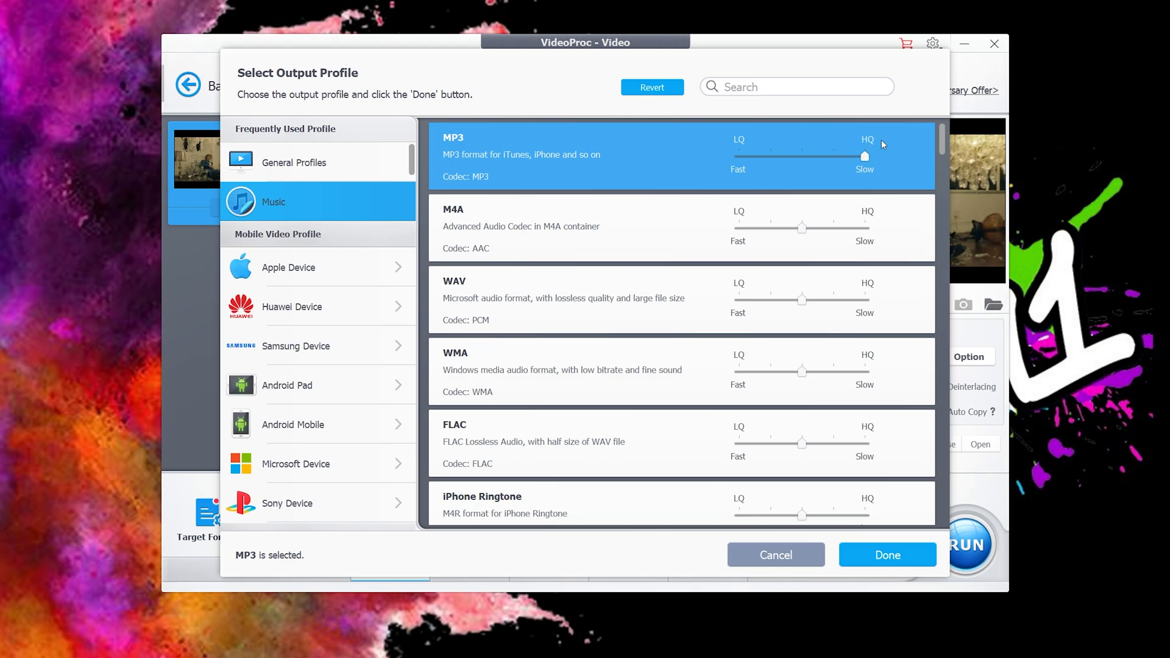
mouse_move(868, 166)
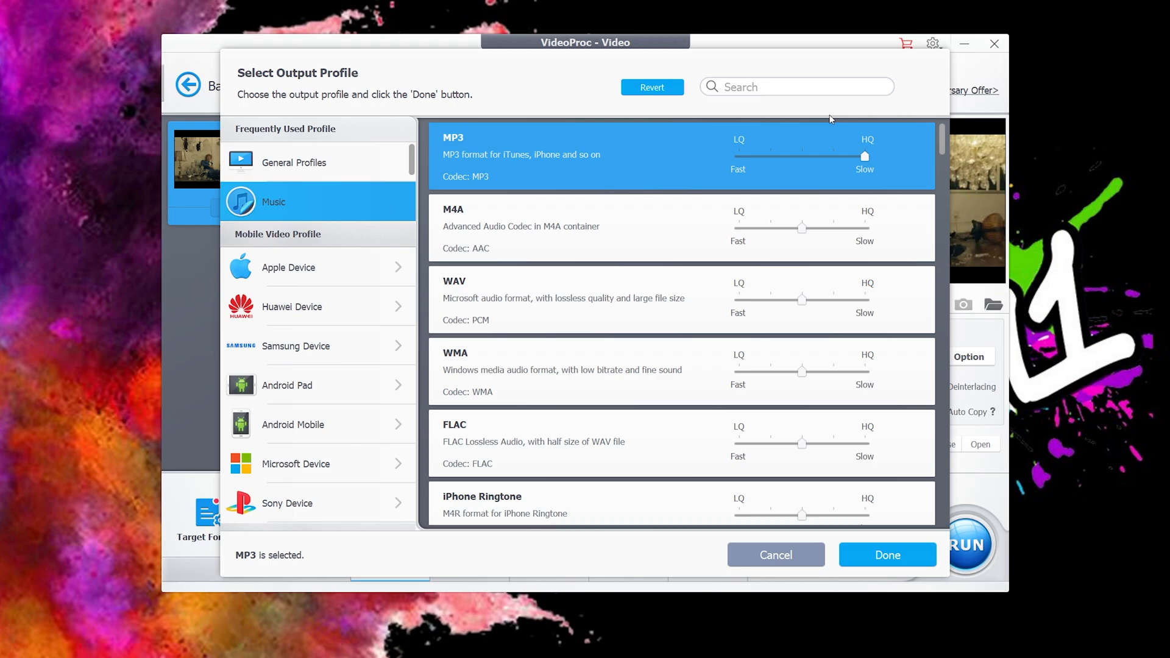
mouse_move(858, 177)
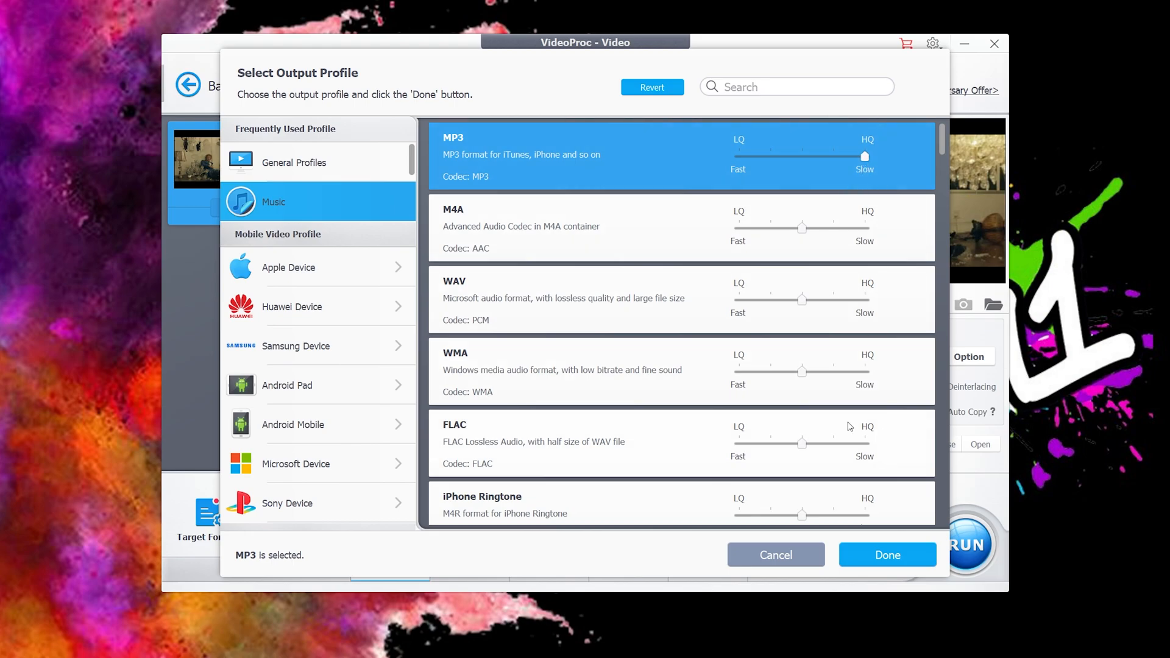
mouse_move(901, 478)
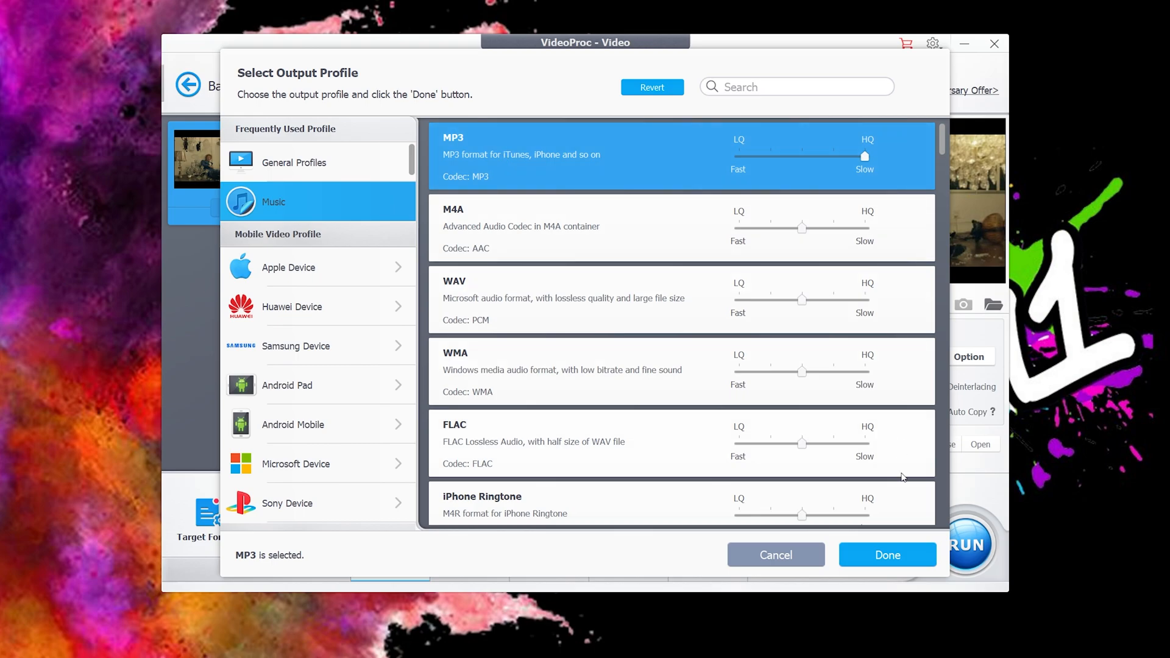
click(886, 554)
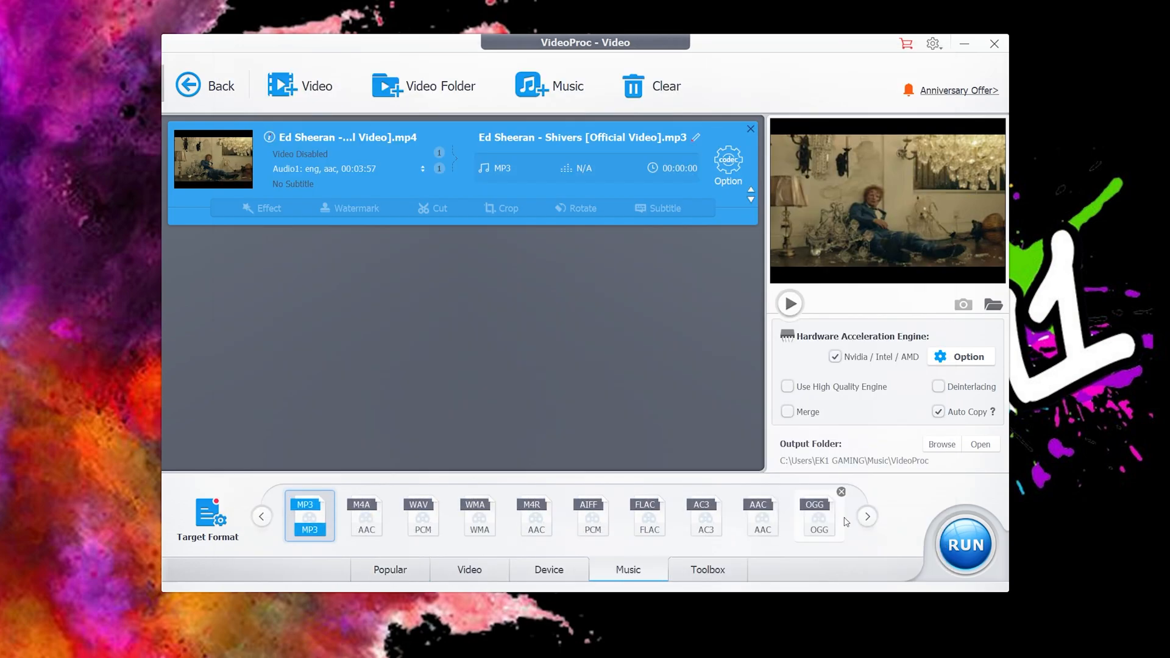
mouse_move(526, 410)
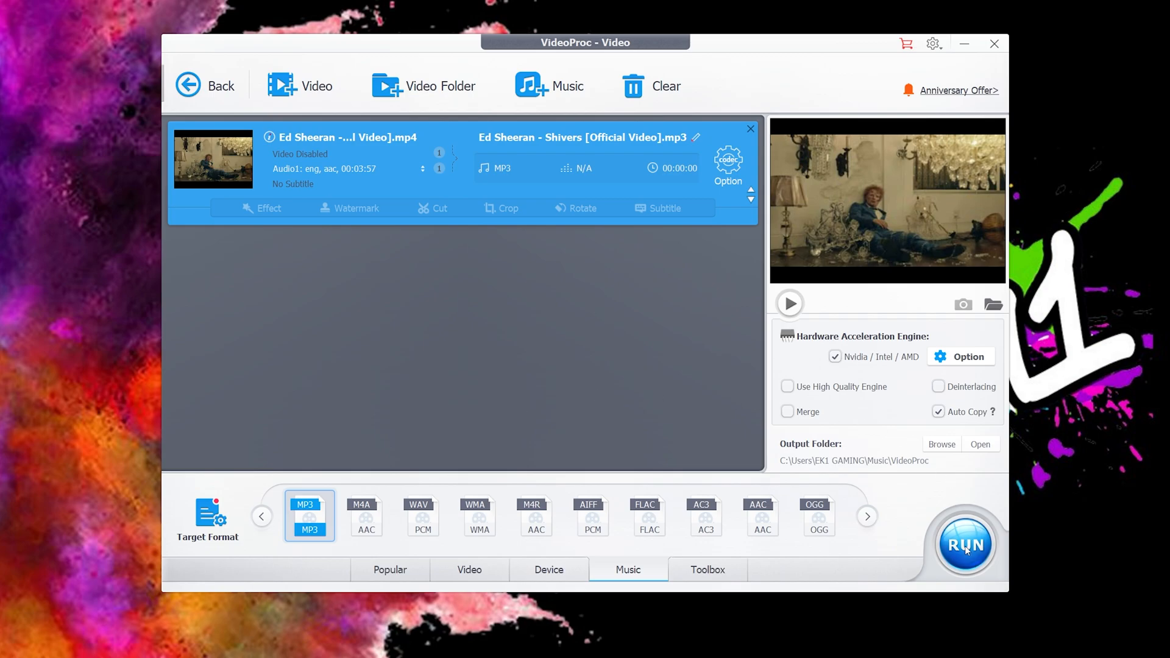
- Start converting the Ed Sheeran video to MP3
click(965, 543)
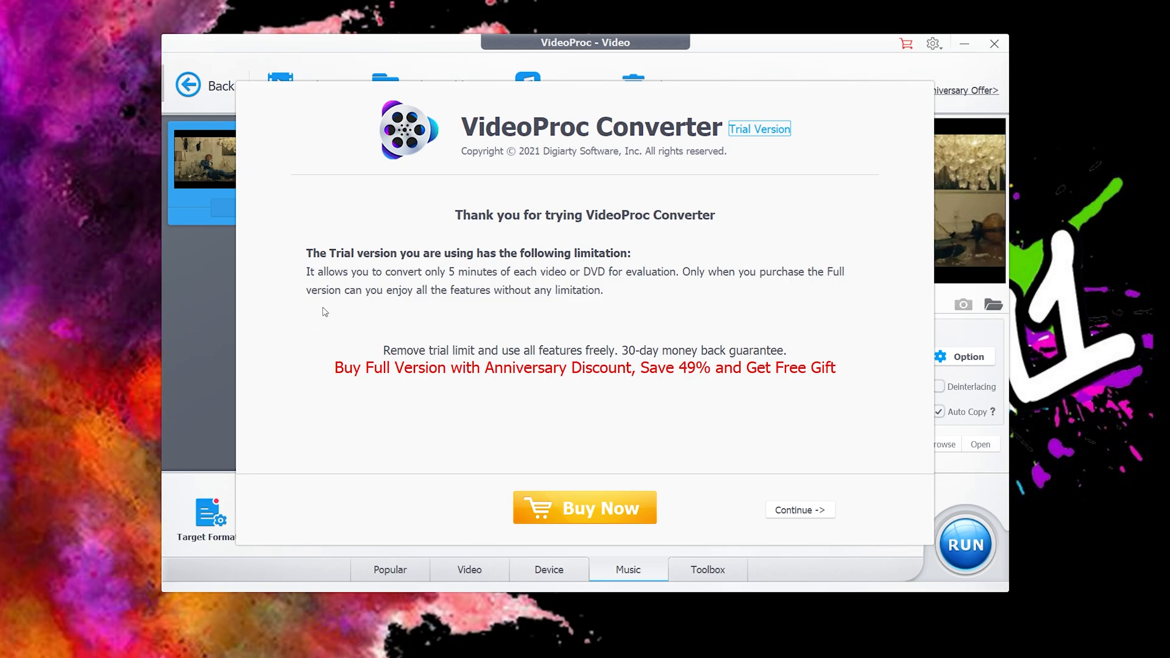
mouse_move(326, 307)
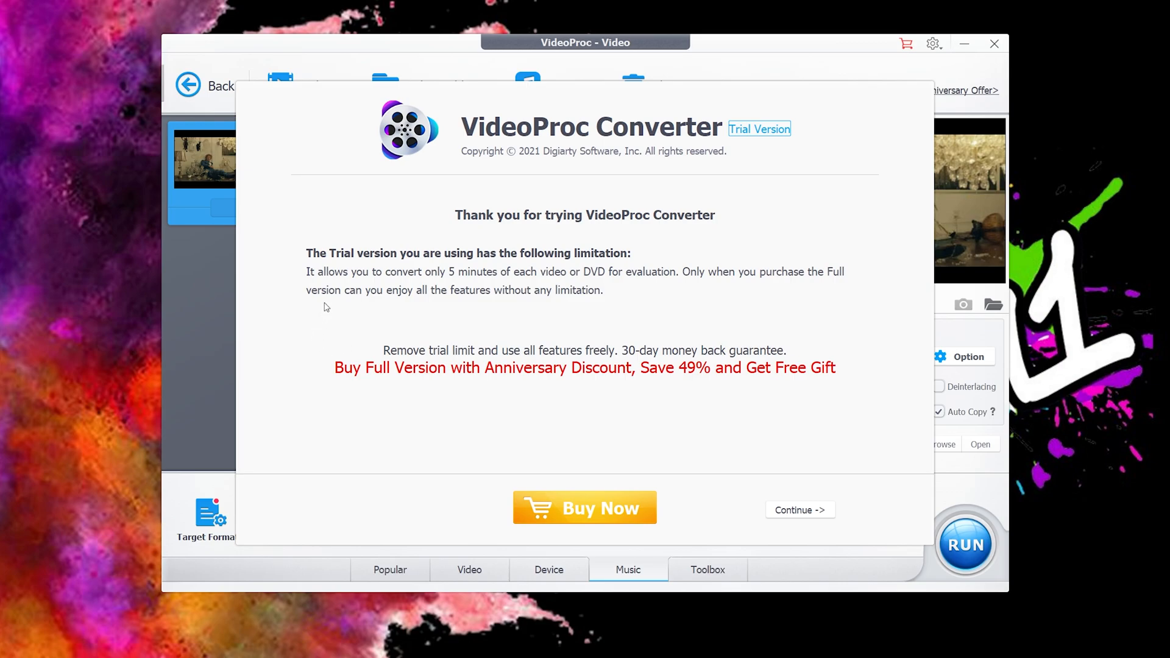
mouse_move(915, 401)
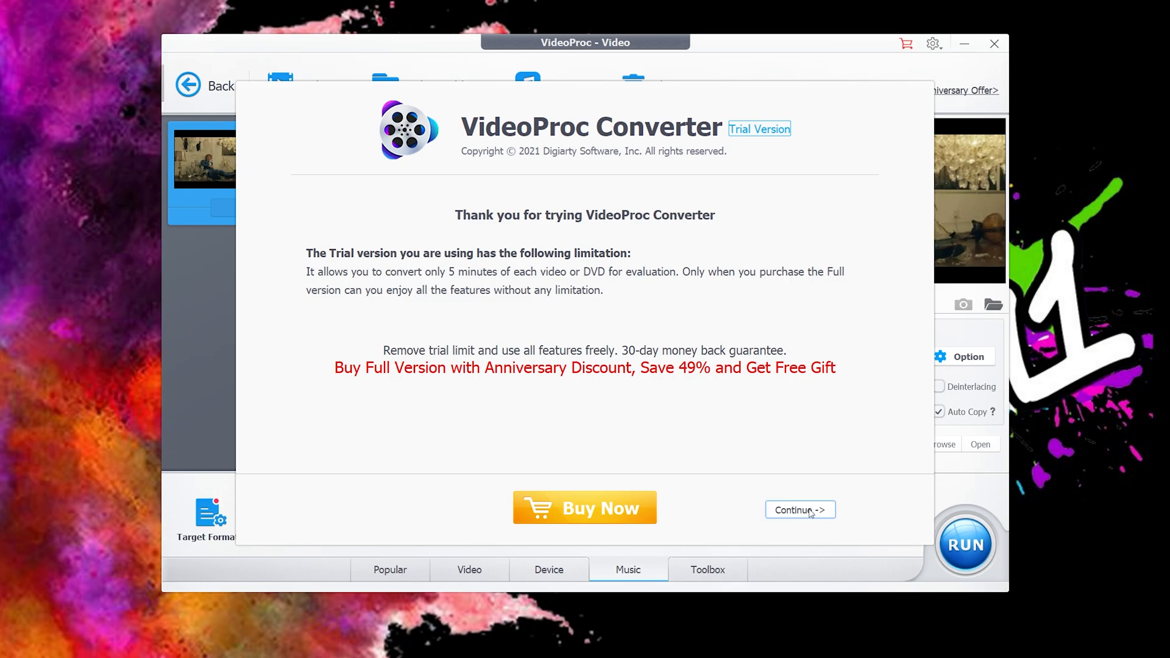
- Continue past the 5-minute trial limit notice so conversion proceeds
click(799, 509)
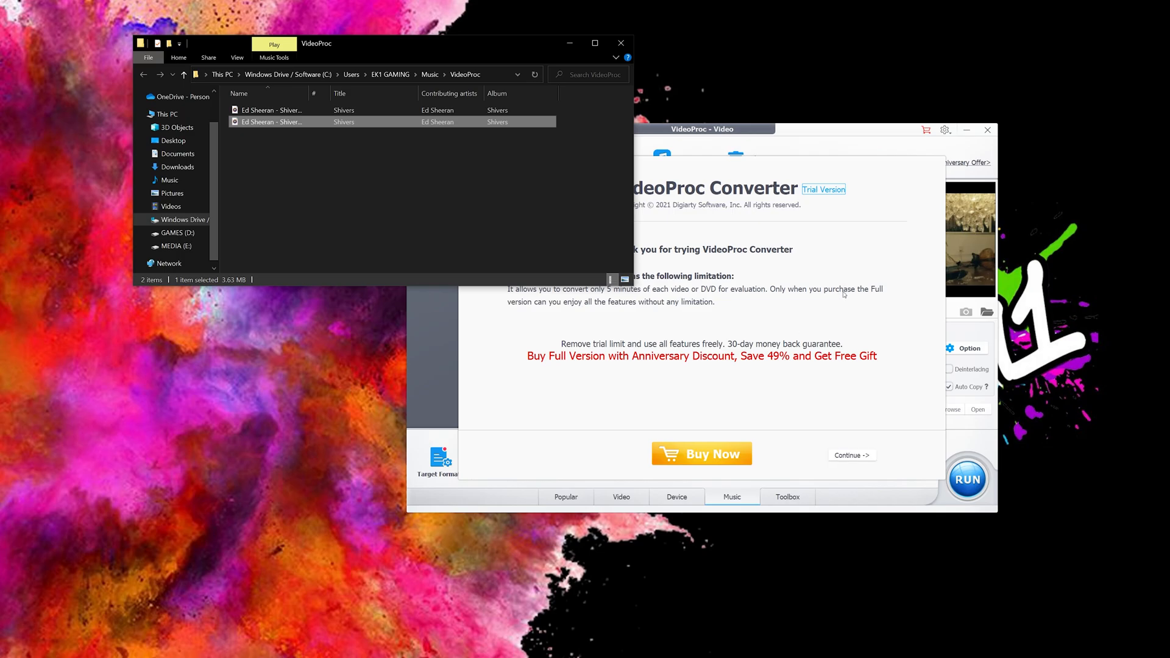
mouse_move(761, 296)
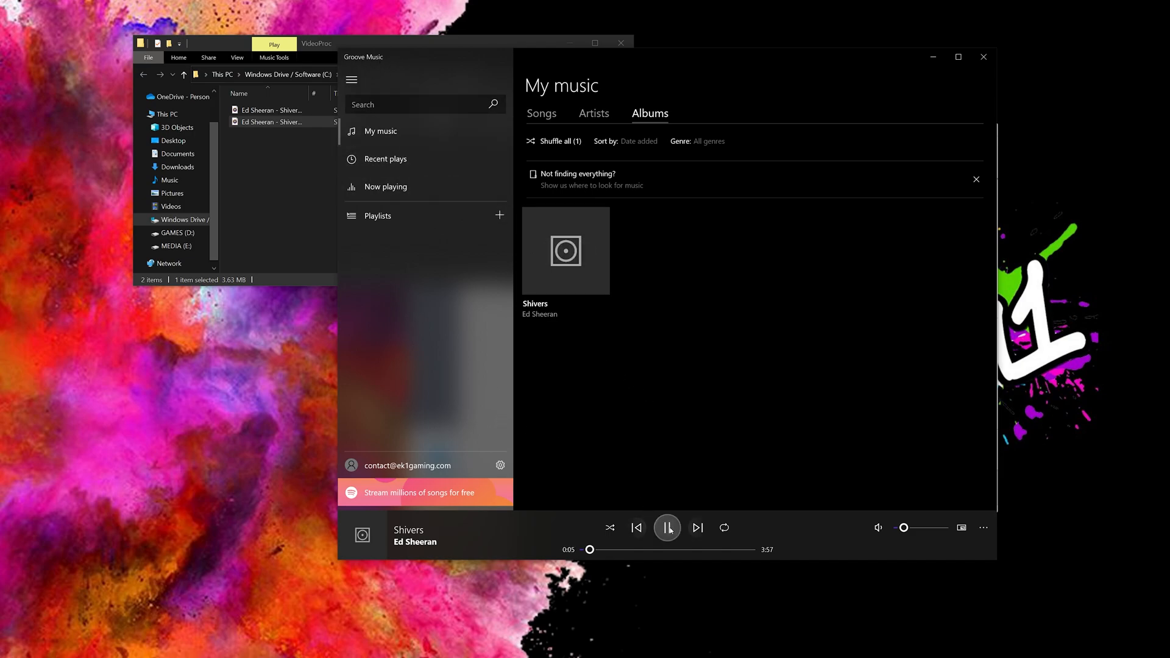
- Pause the converted Ed Sheeran 'Shivers' track in Groove Music at 0:05
click(666, 528)
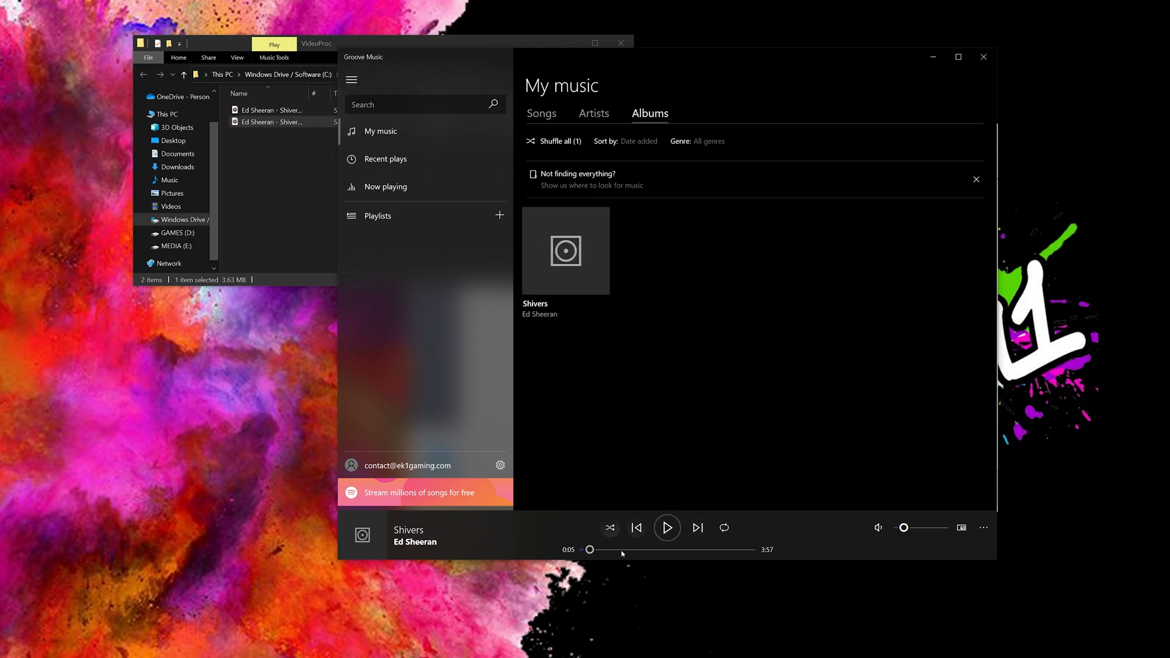
mouse_move(760, 431)
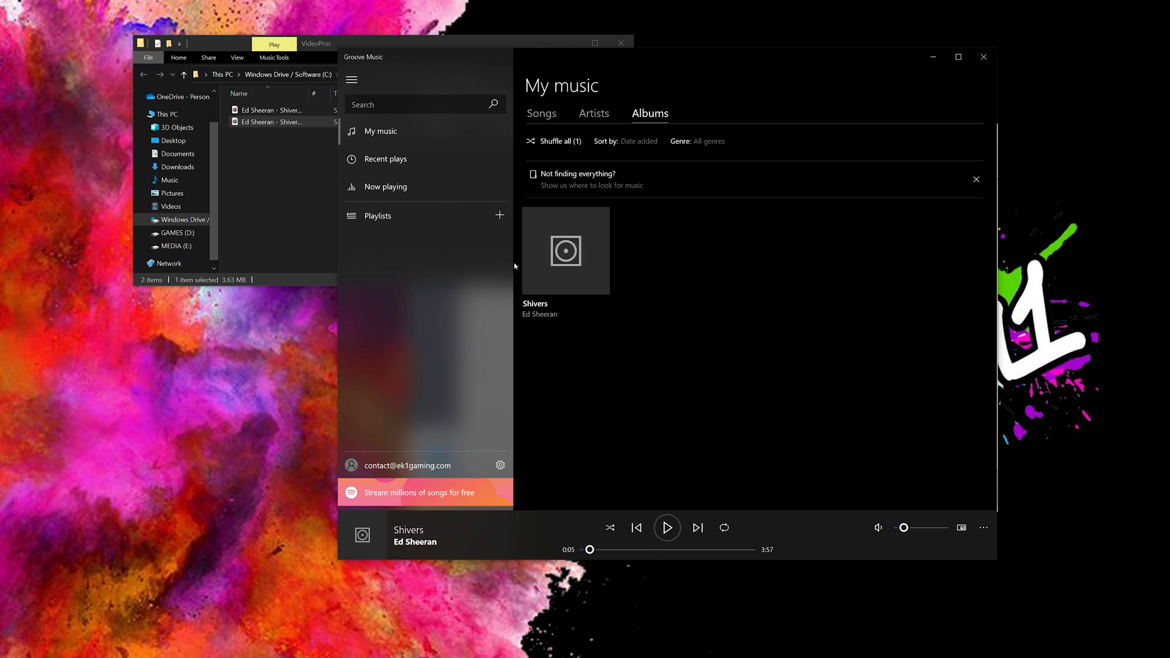
mouse_move(727, 313)
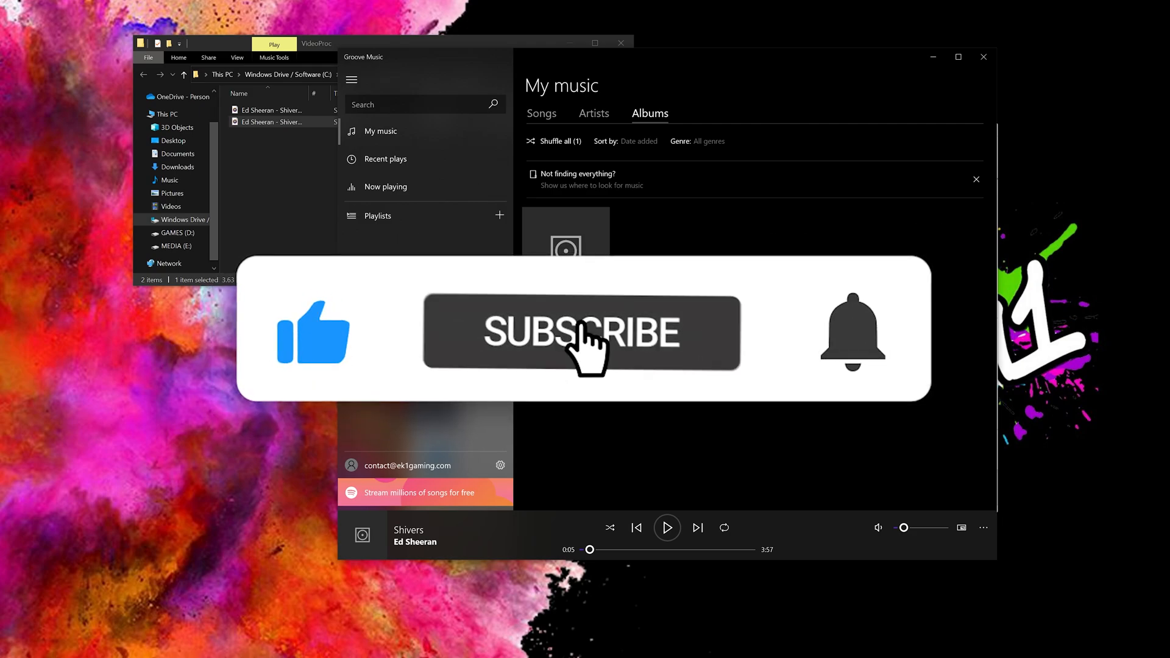
click(582, 332)
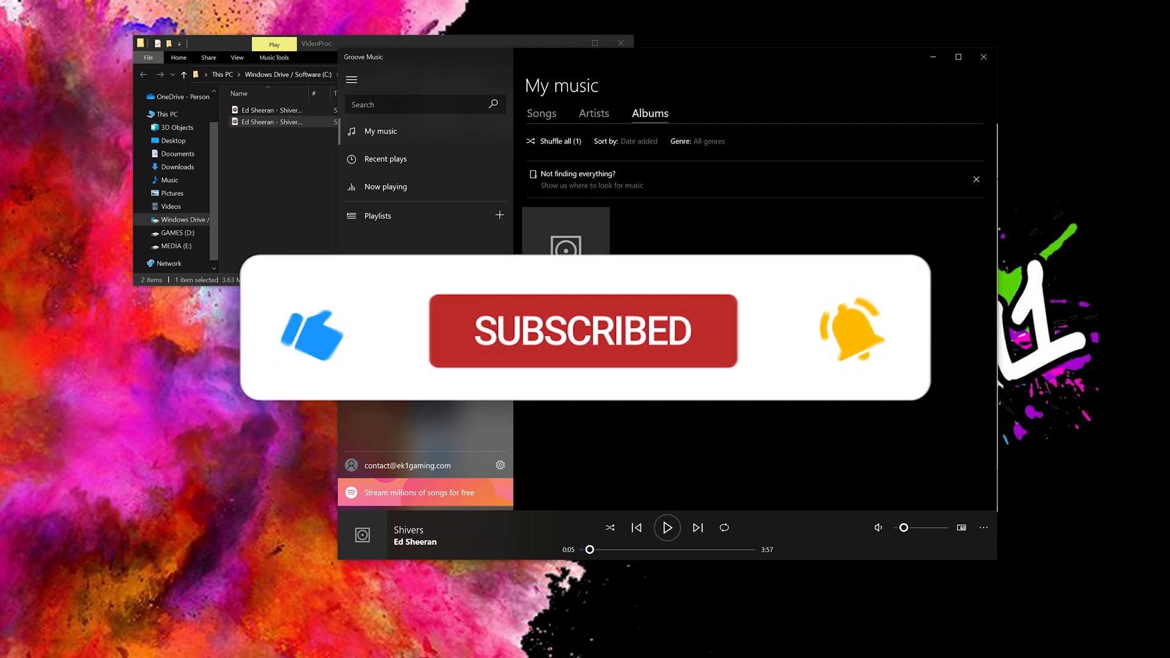